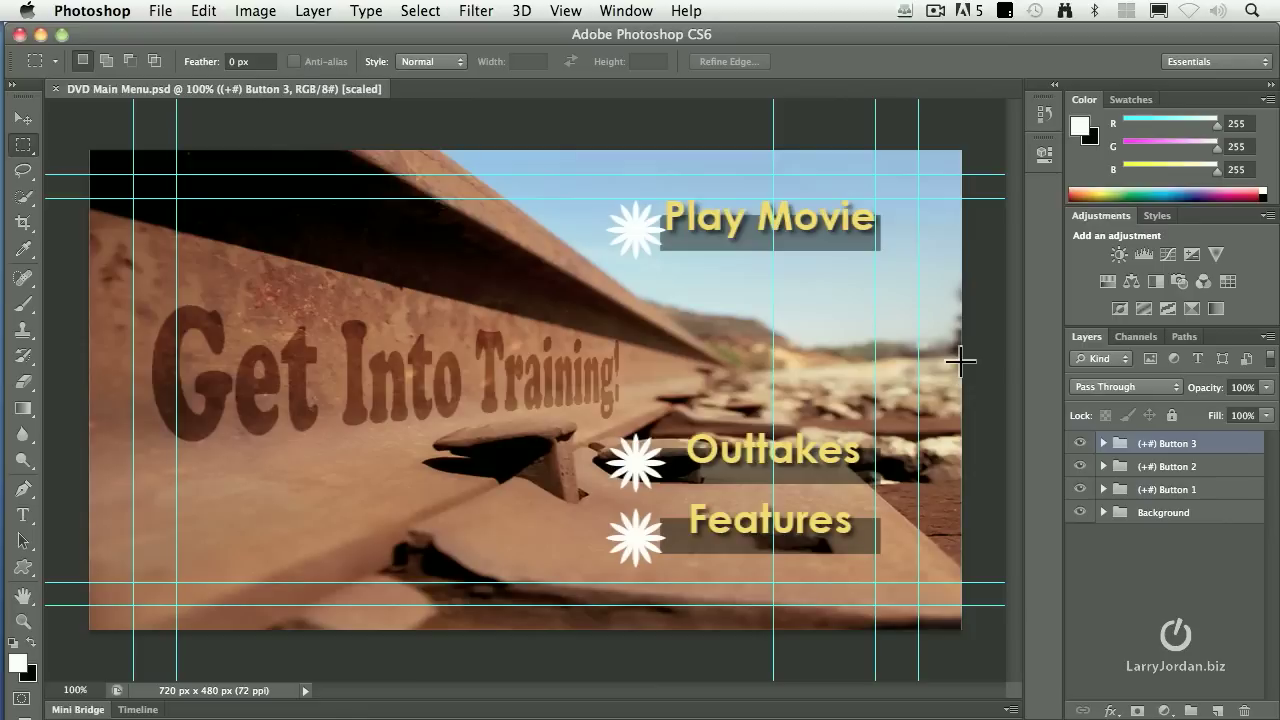
pyautogui.moveTo(1016, 384)
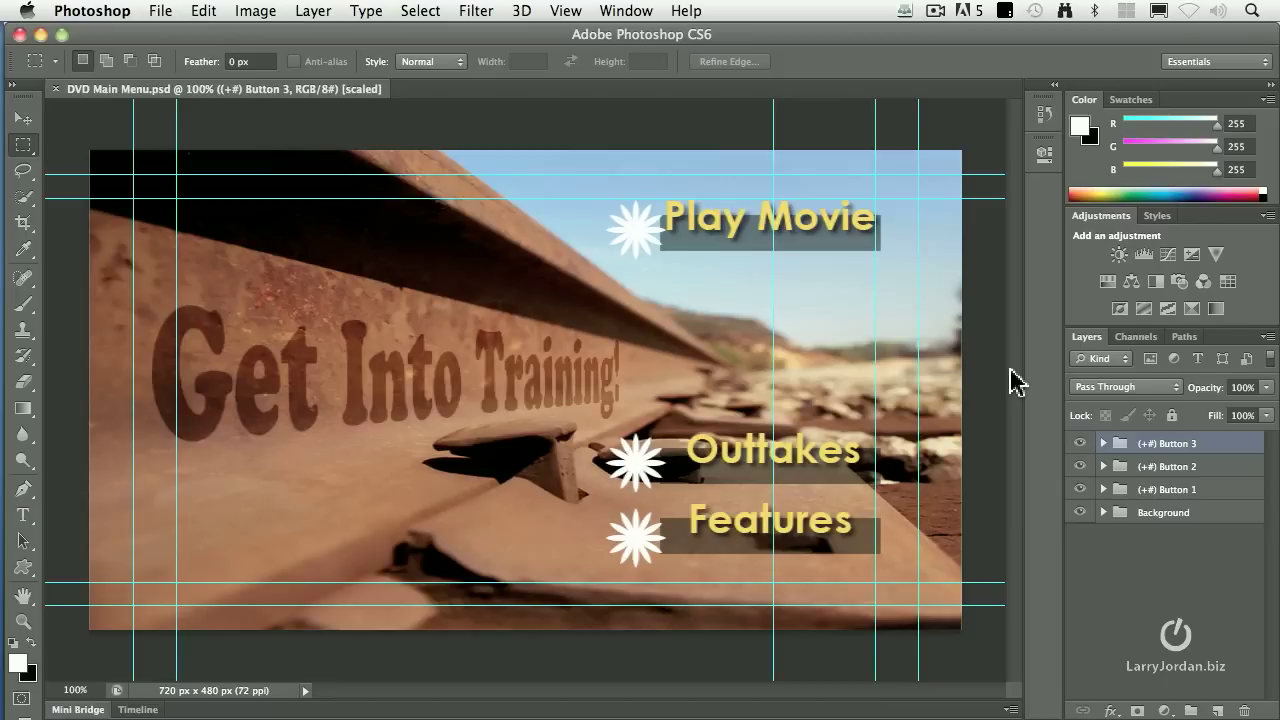
pyautogui.moveTo(190, 20)
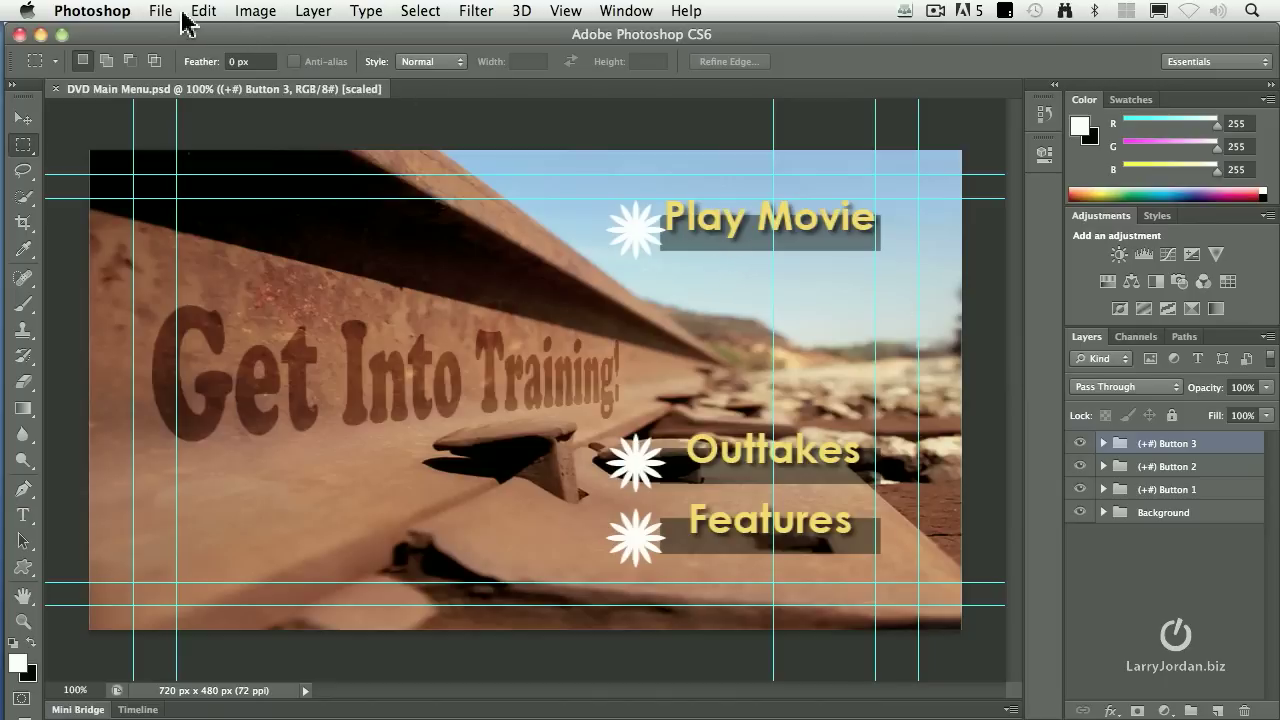
# - Start a new document from the Film & Video presets
pyautogui.click(160, 12)
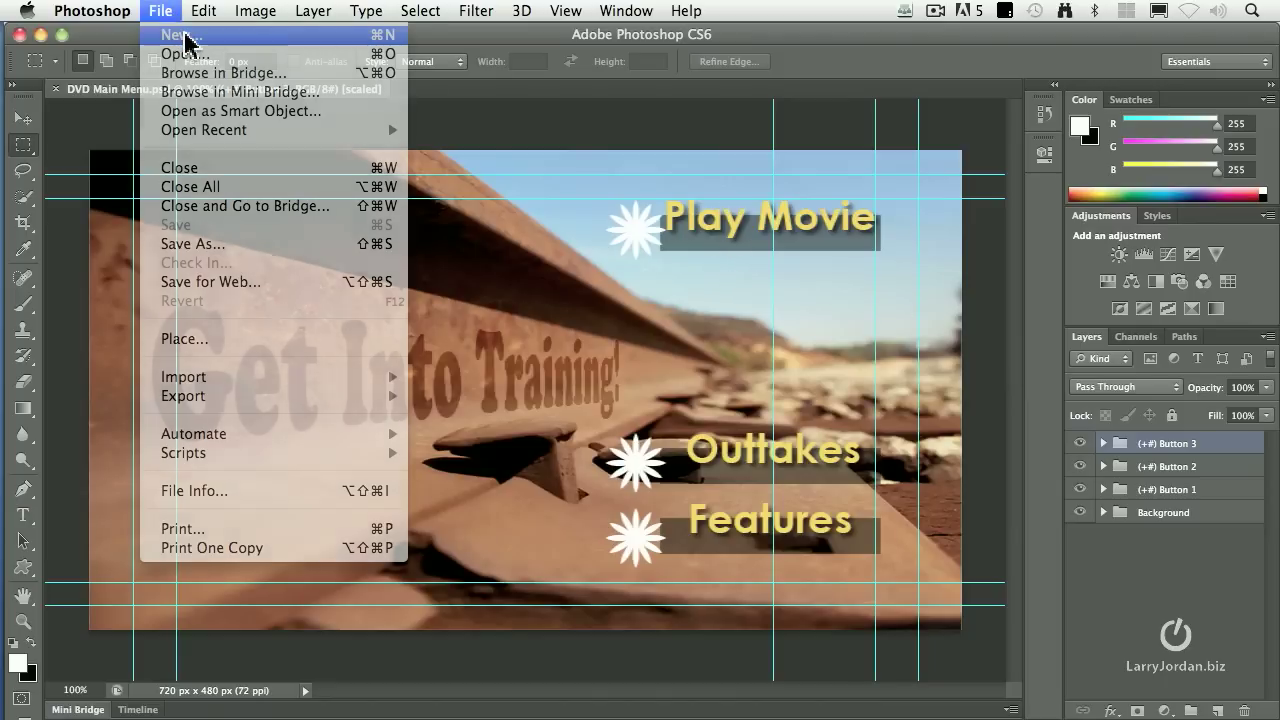
pyautogui.click(180, 36)
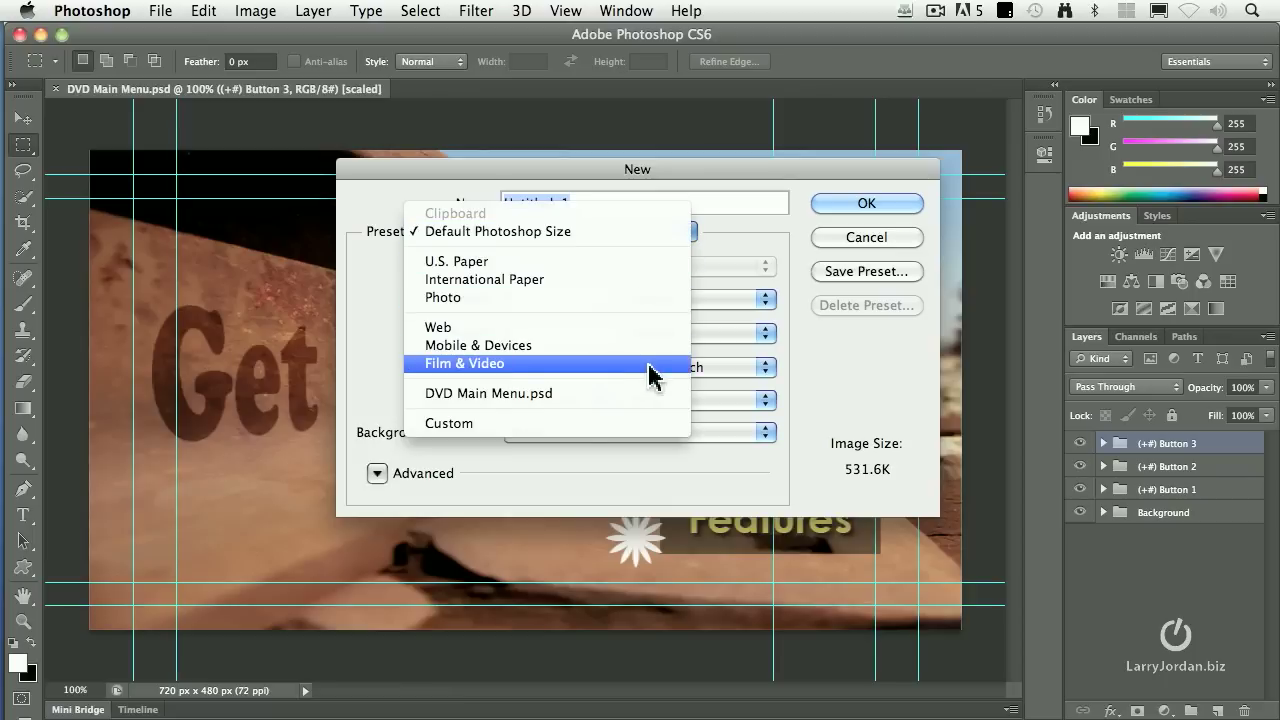
pyautogui.click(464, 364)
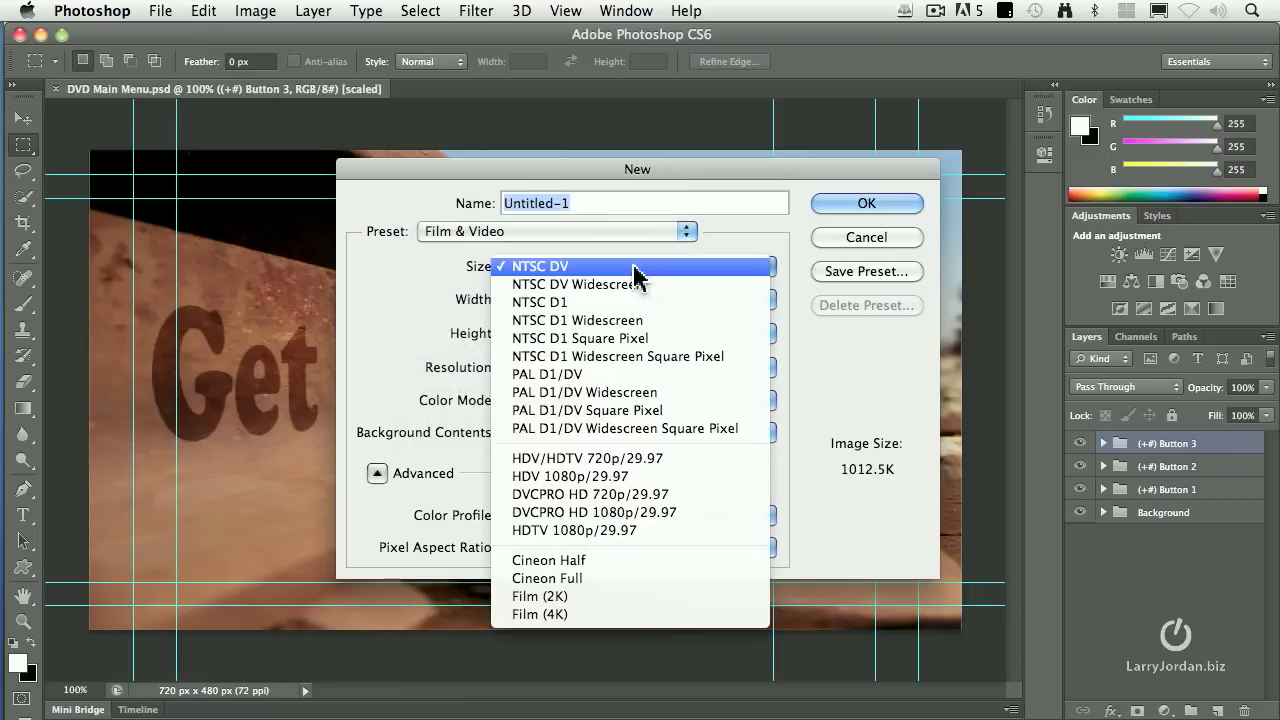
pyautogui.moveTo(676, 302)
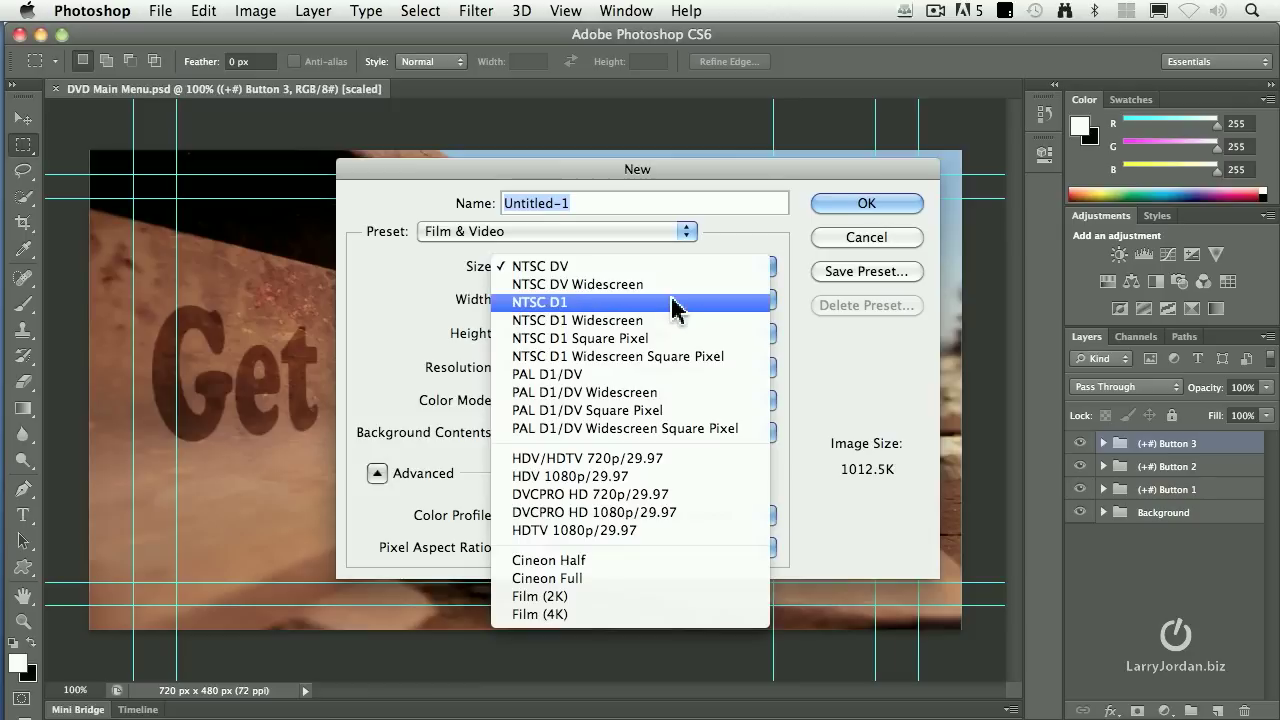
pyautogui.moveTo(684, 338)
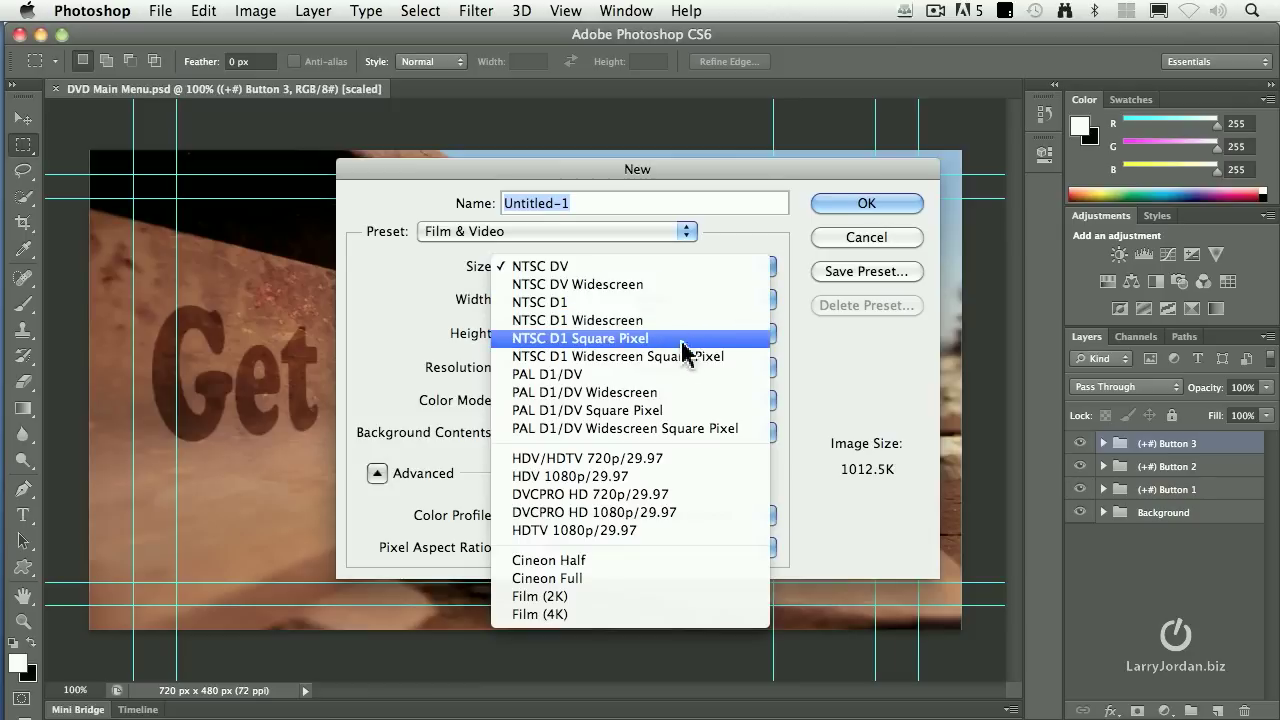
pyautogui.moveTo(710, 476)
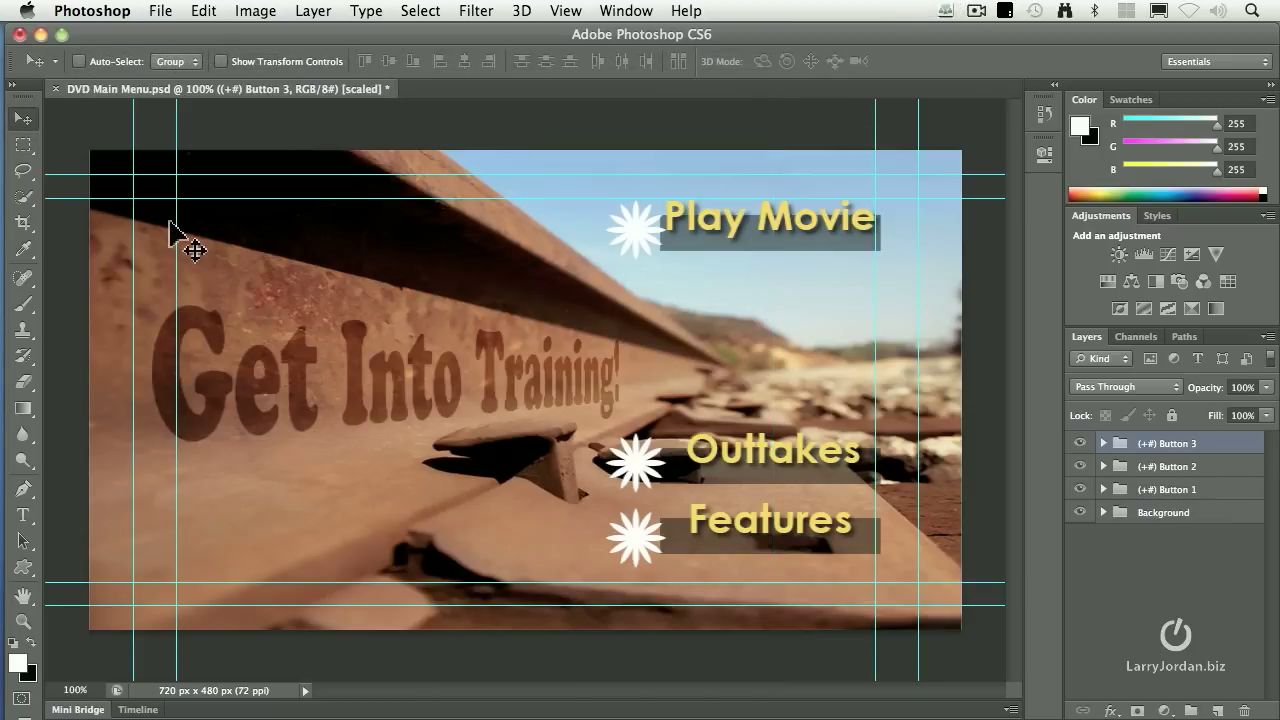
# - Hide the Button 1–3 groups inside Background, keeping the Get Into Training title visible, then collapse the group
pyautogui.click(1104, 512)
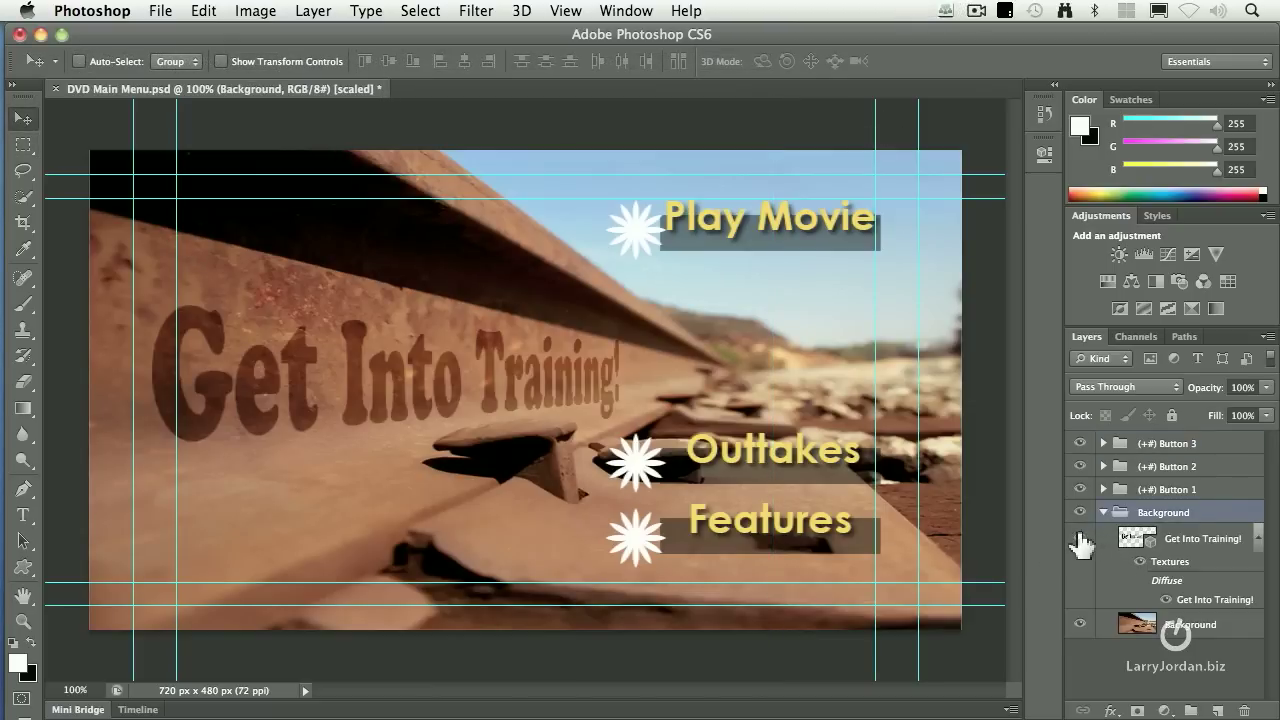
pyautogui.click(1080, 538)
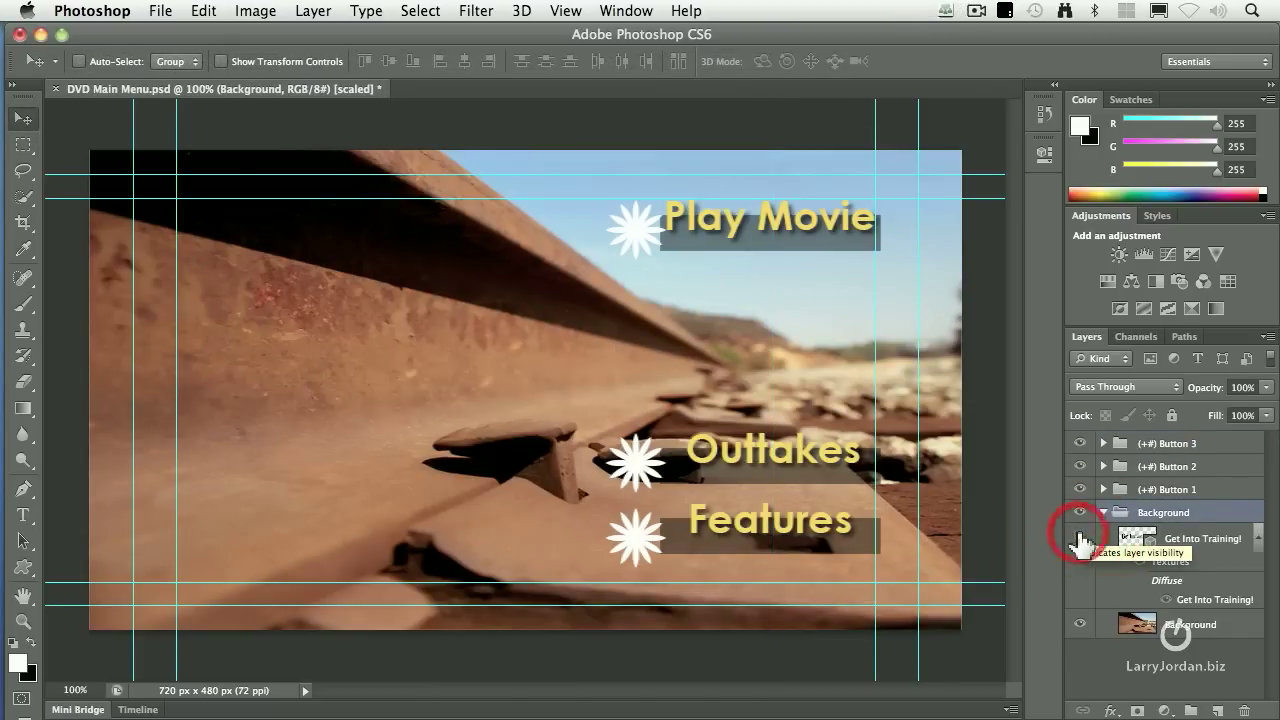
pyautogui.click(1080, 444)
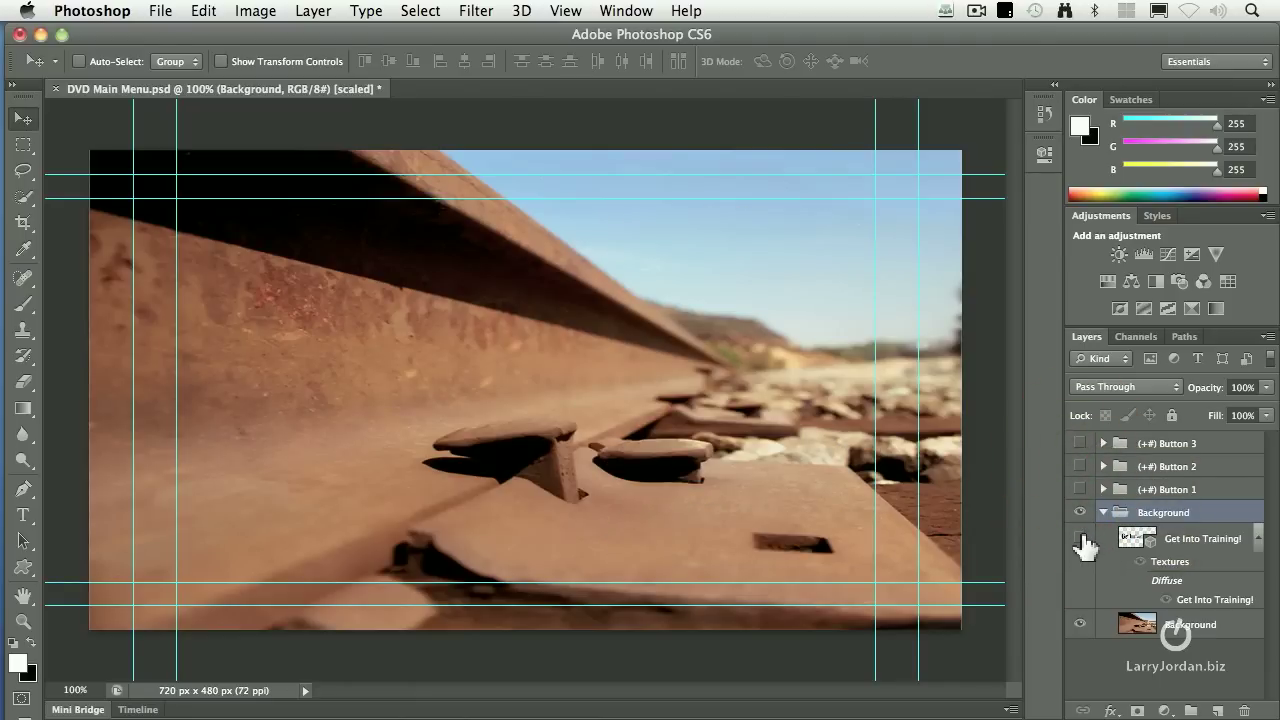
pyautogui.click(1080, 538)
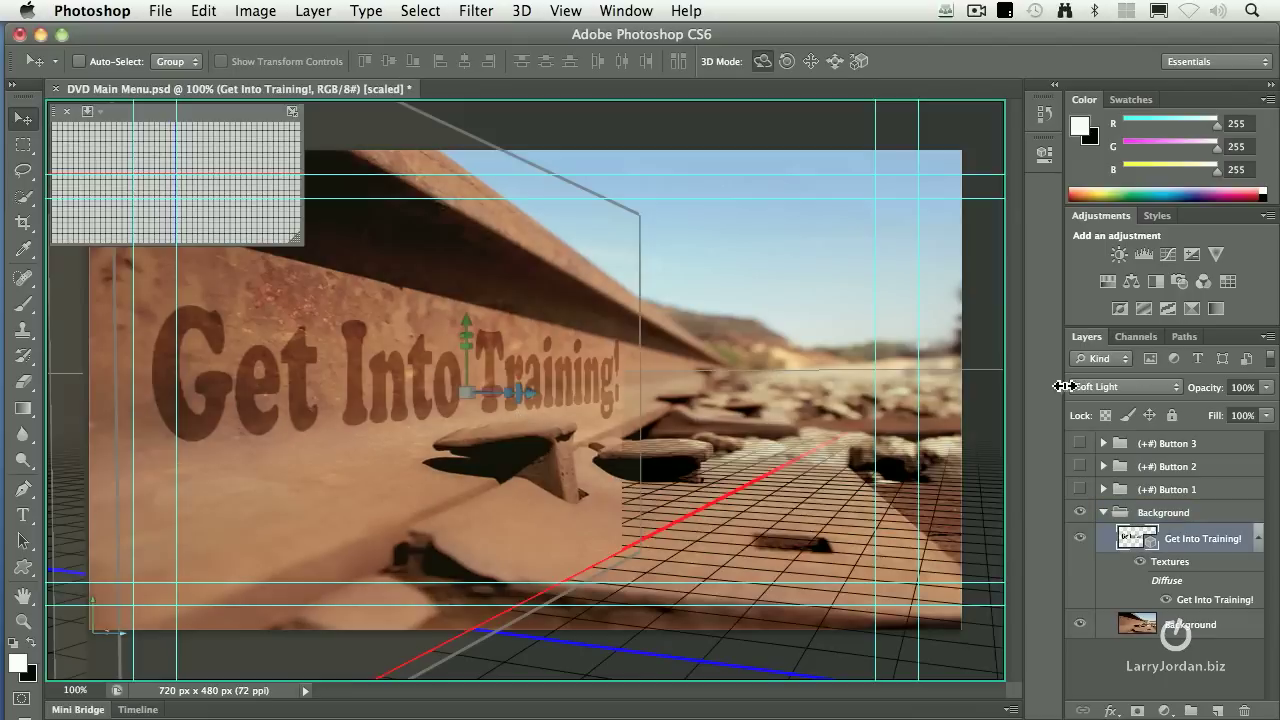
pyautogui.moveTo(600, 392)
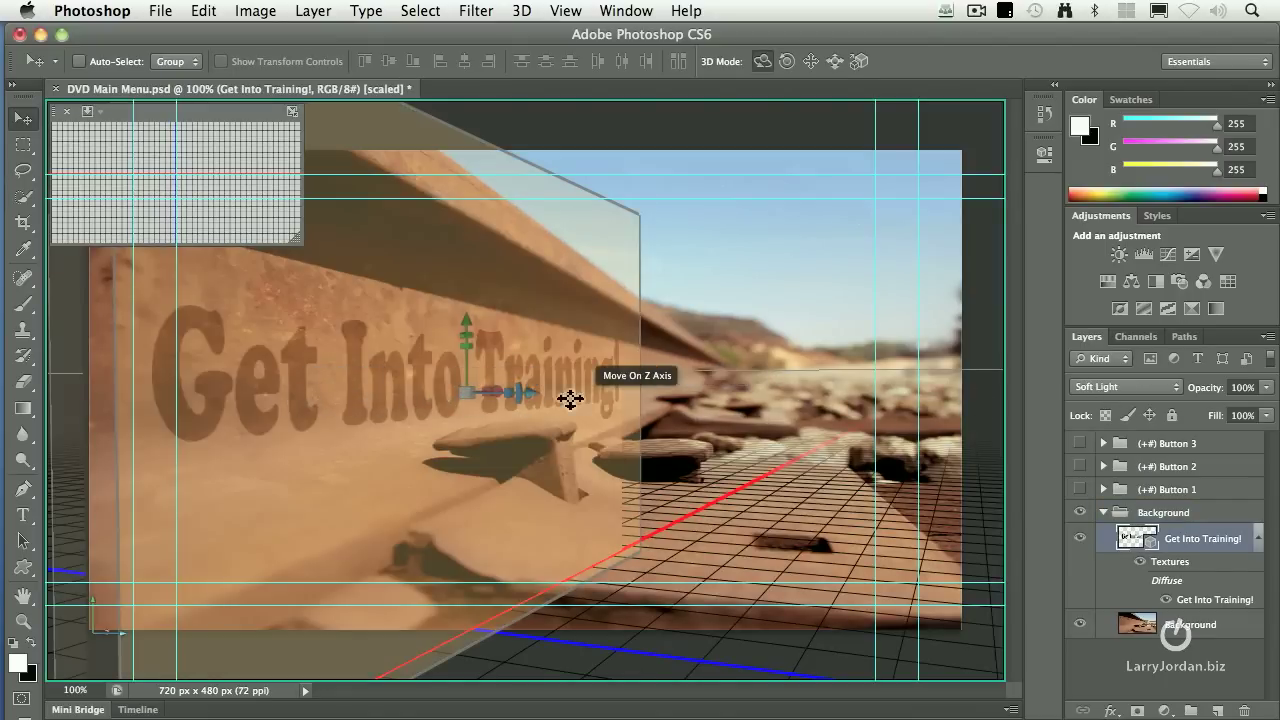
pyautogui.moveTo(570, 396); pyautogui.dragTo(1064, 456)
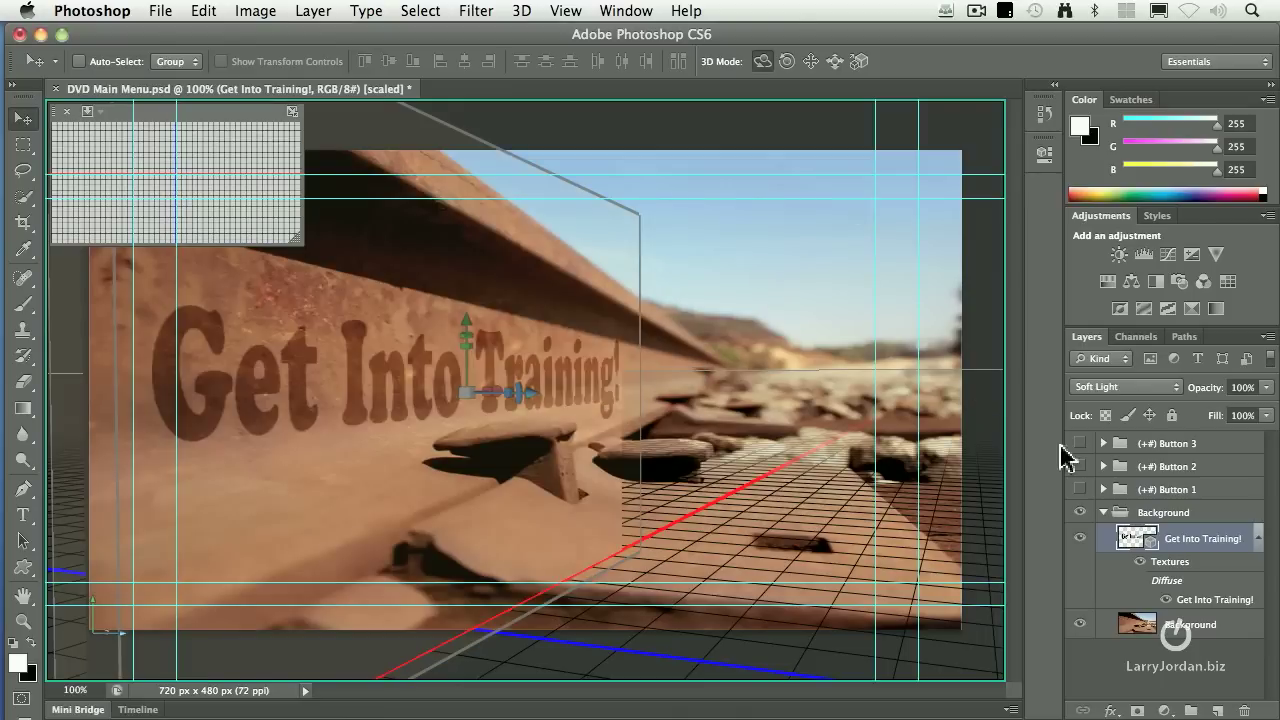
pyautogui.click(1164, 512)
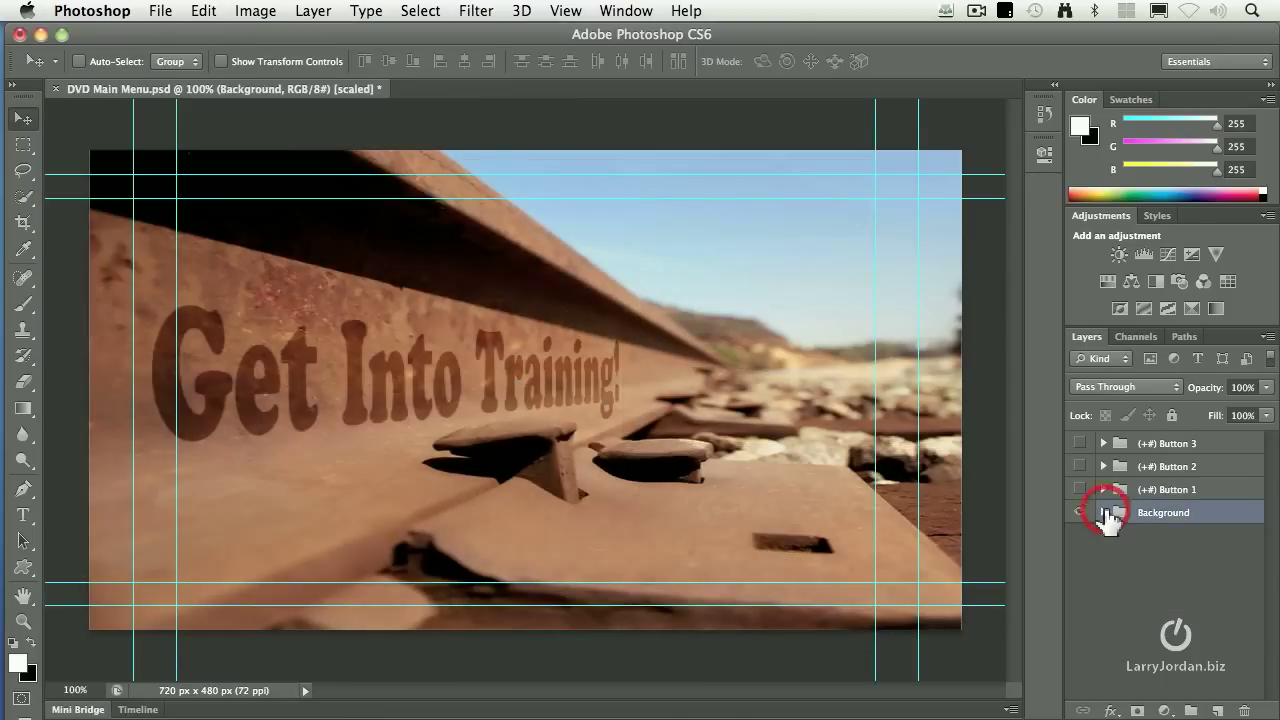
pyautogui.click(1080, 512)
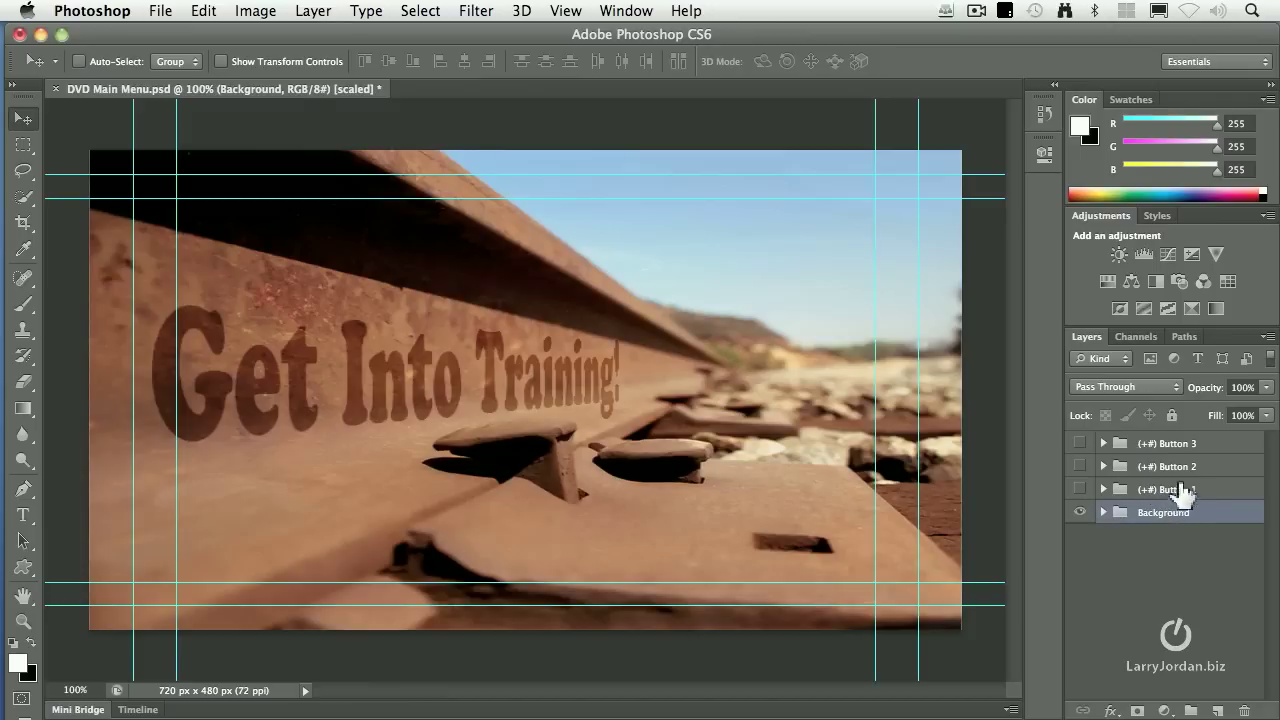
pyautogui.click(1080, 488)
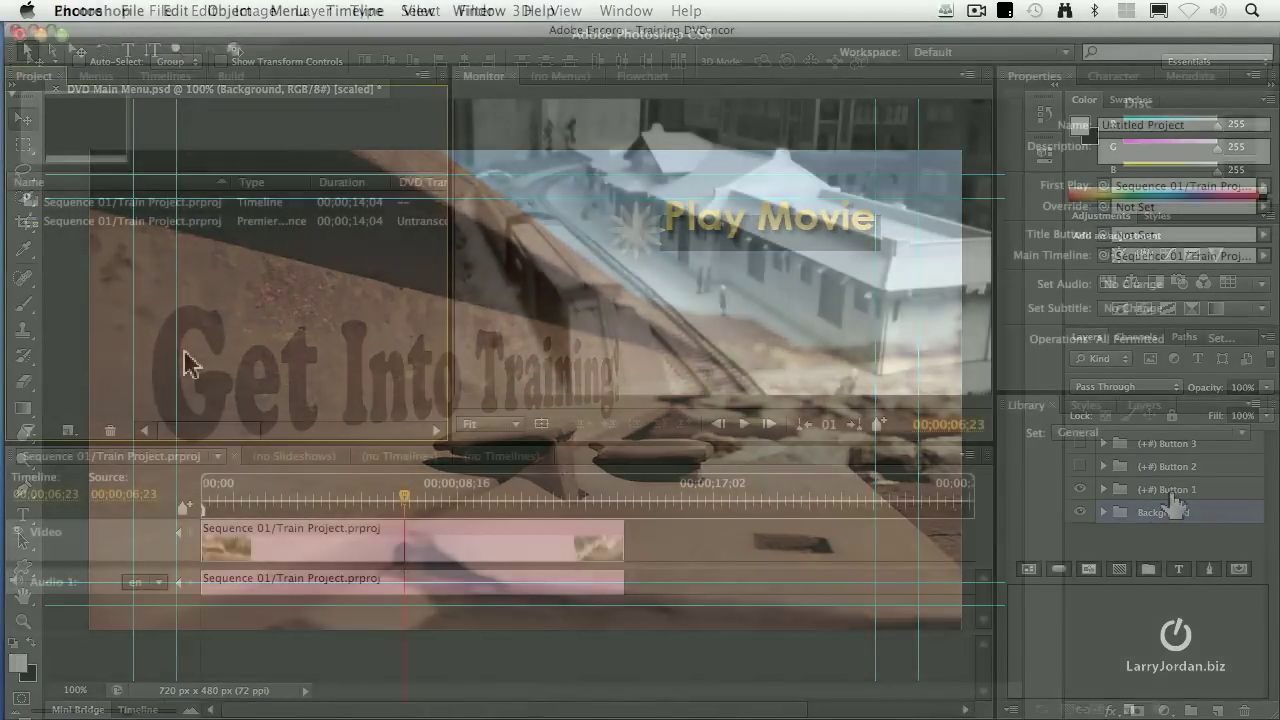
# - Import DVD Main Menu.psd into the Encore project as a menu via File > Import As > Menu
pyautogui.click(132, 12)
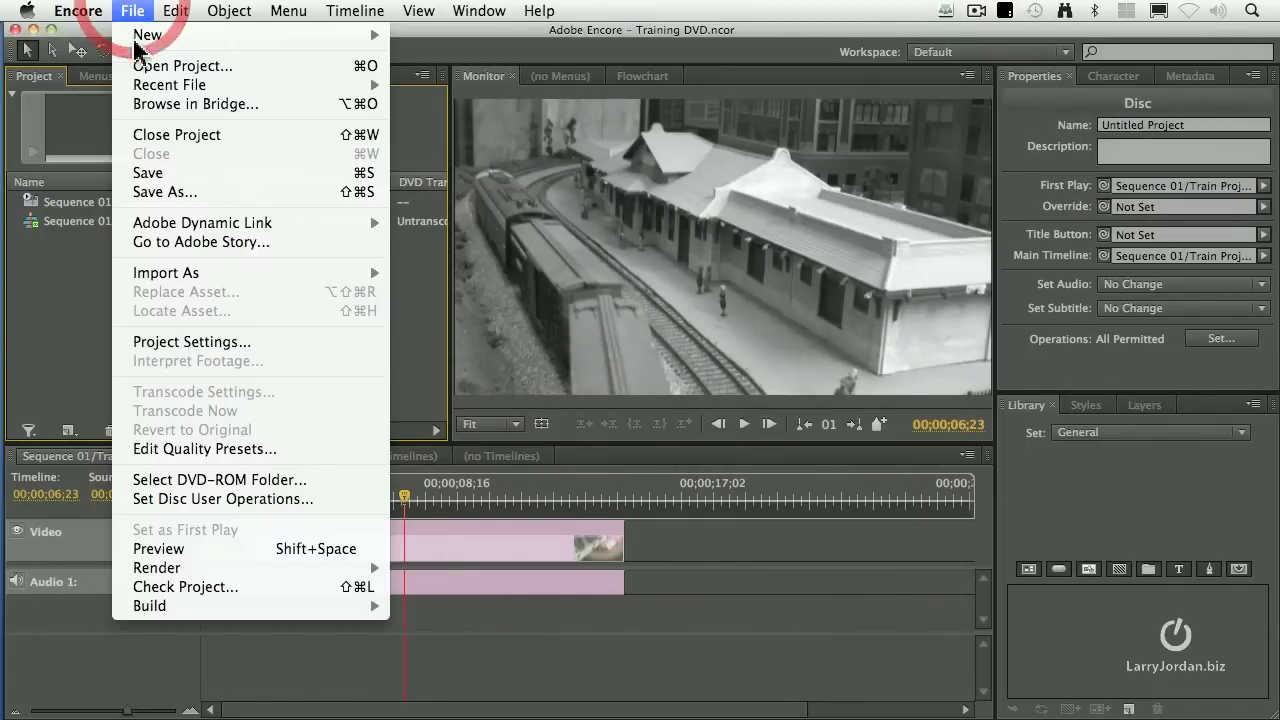
pyautogui.moveTo(166, 272)
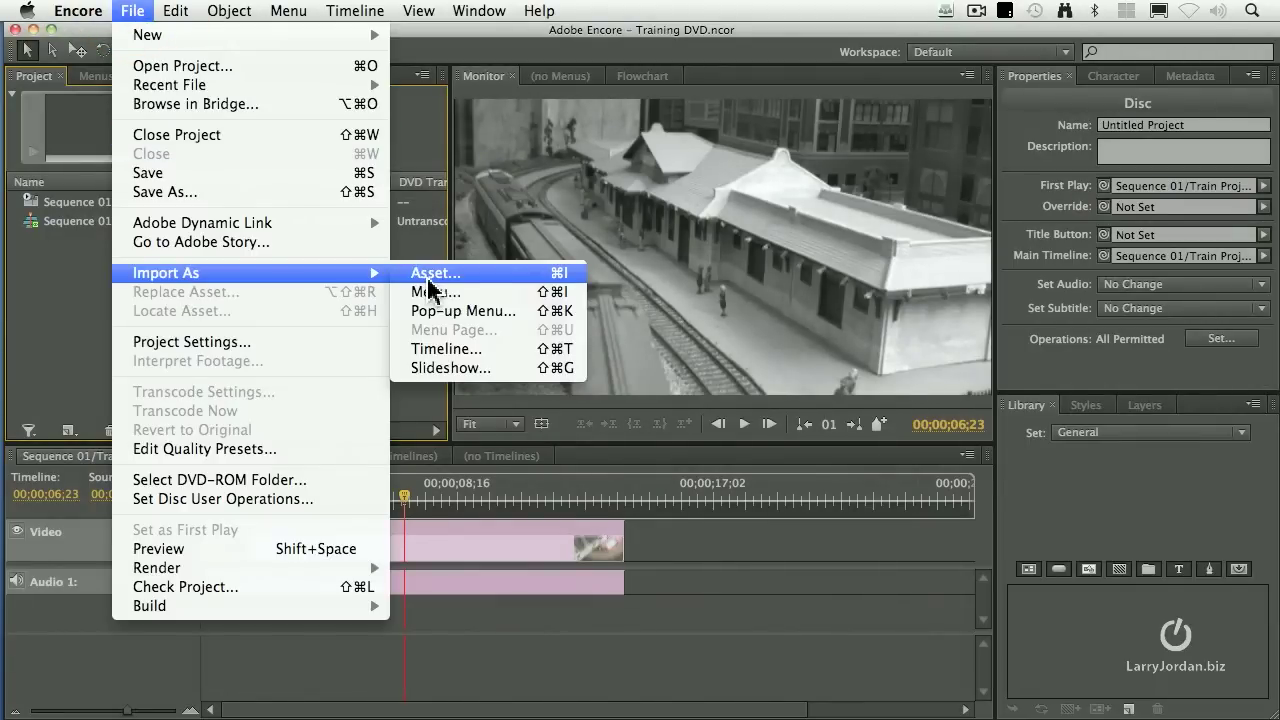
pyautogui.moveTo(522, 288)
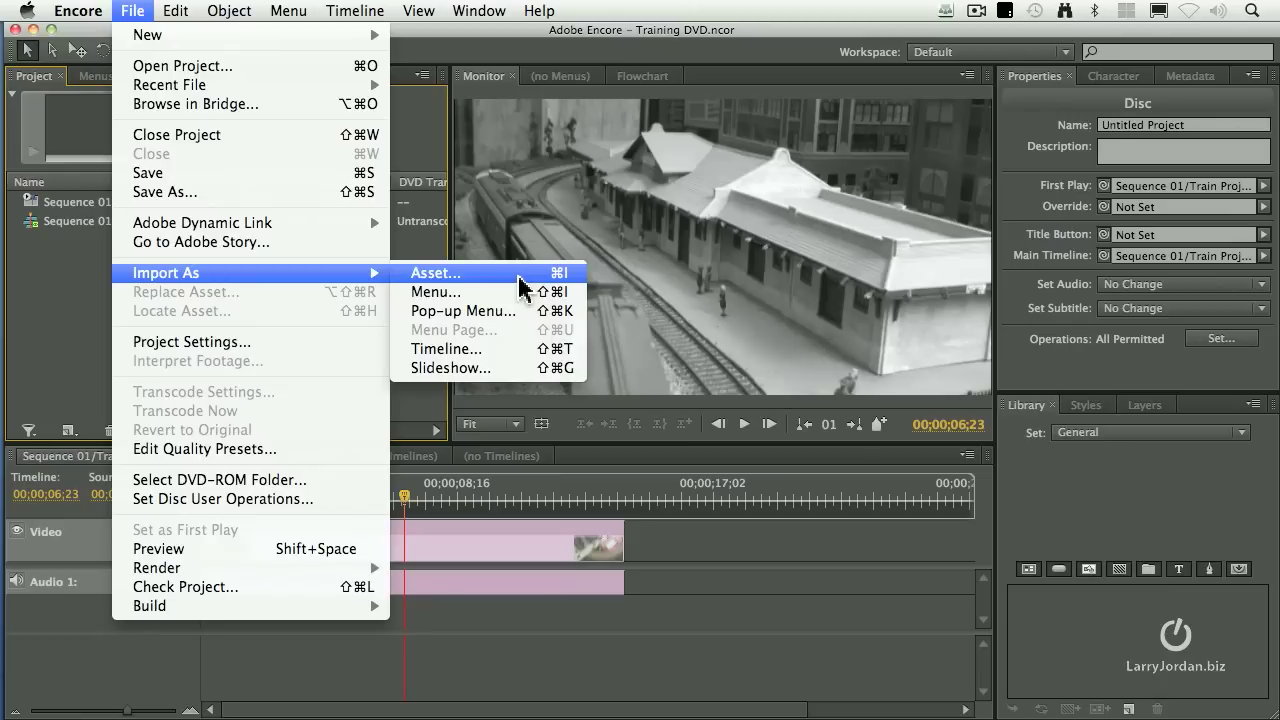
pyautogui.moveTo(462, 312)
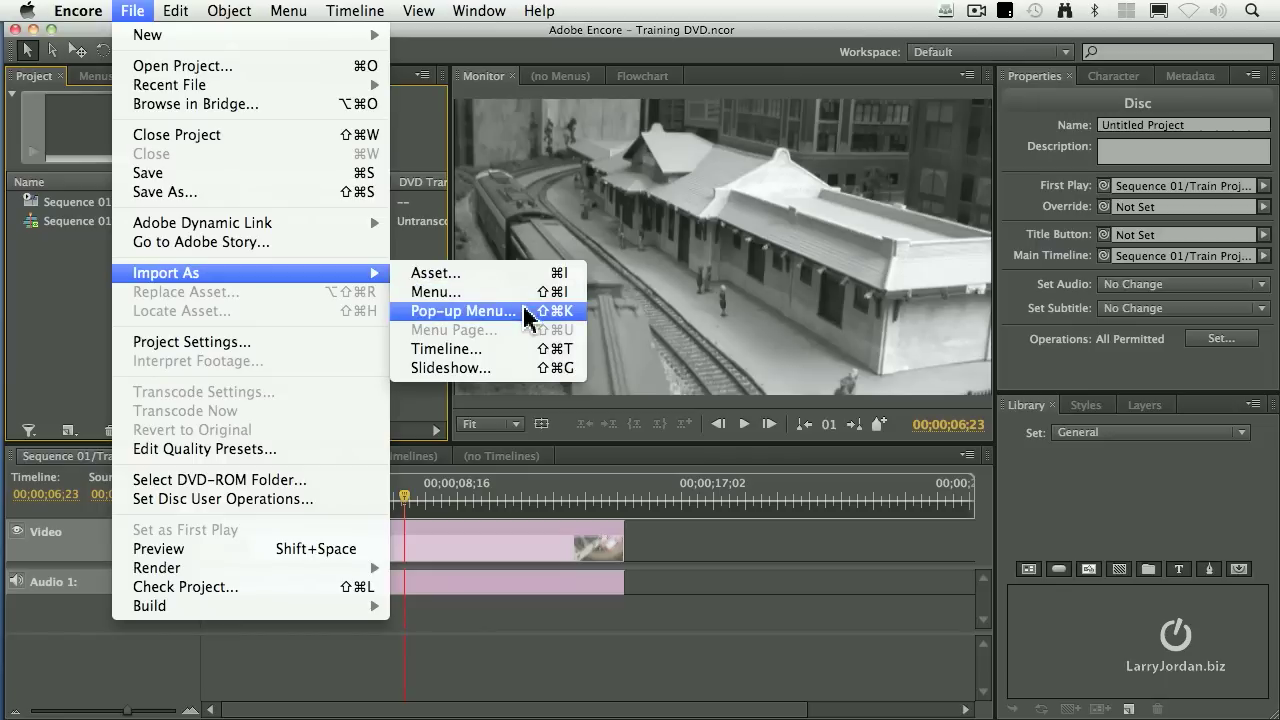
pyautogui.moveTo(536, 348)
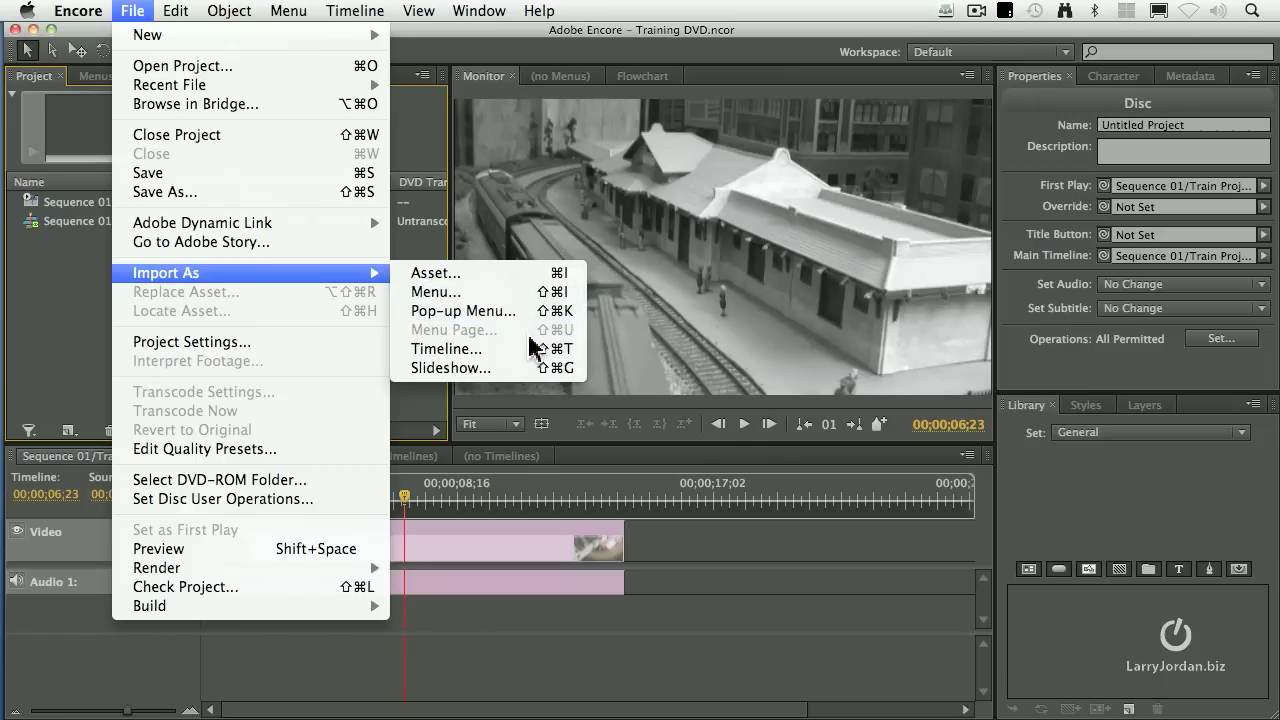
pyautogui.moveTo(450, 368)
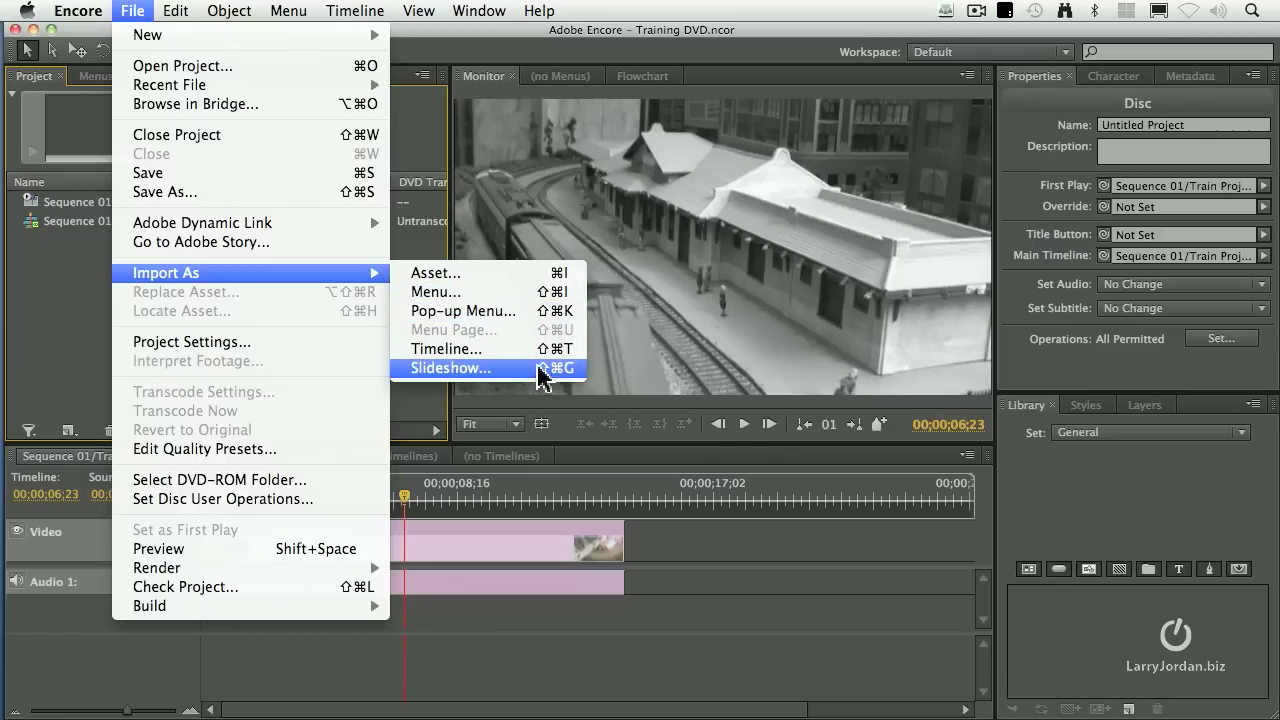
pyautogui.click(450, 368)
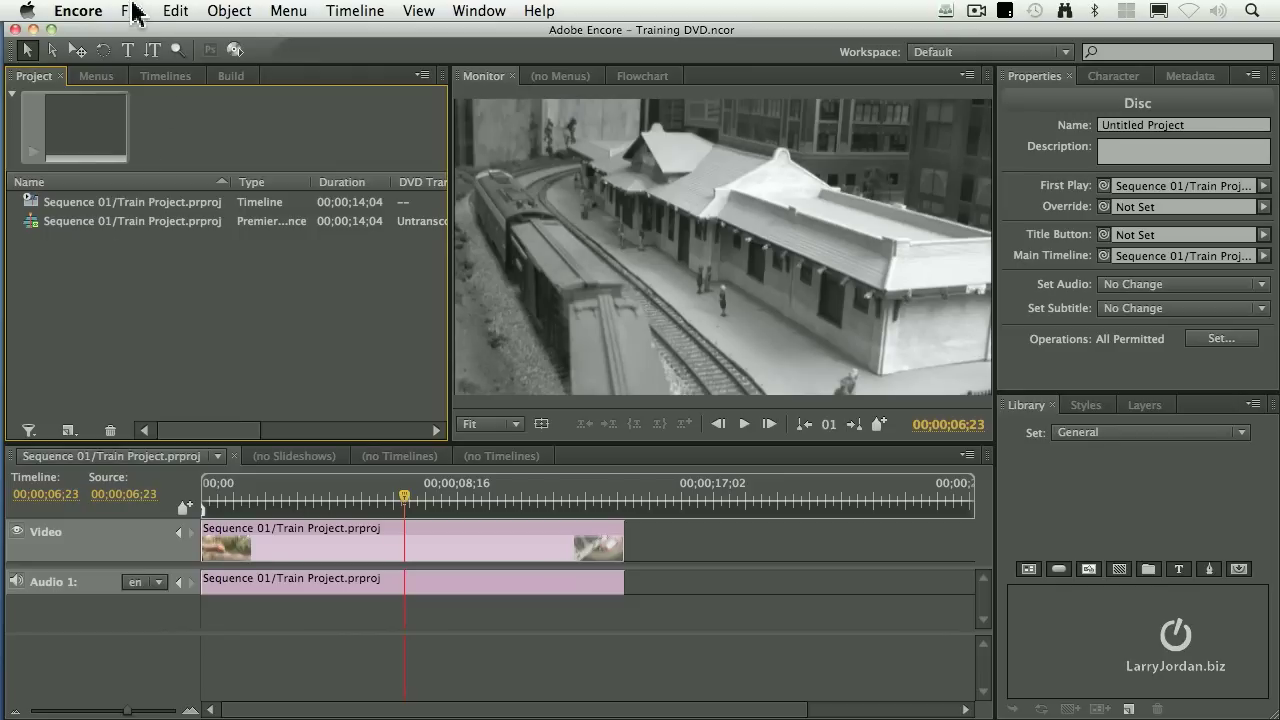
pyautogui.click(132, 12)
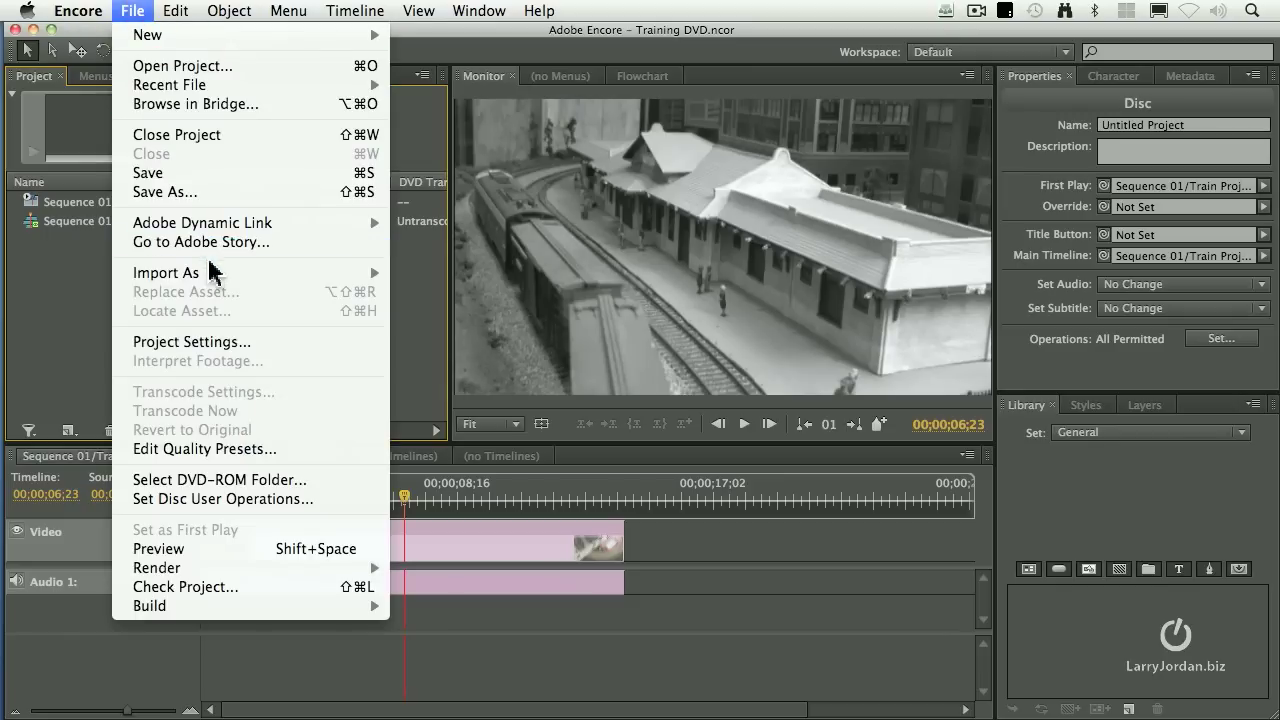
pyautogui.moveTo(166, 272)
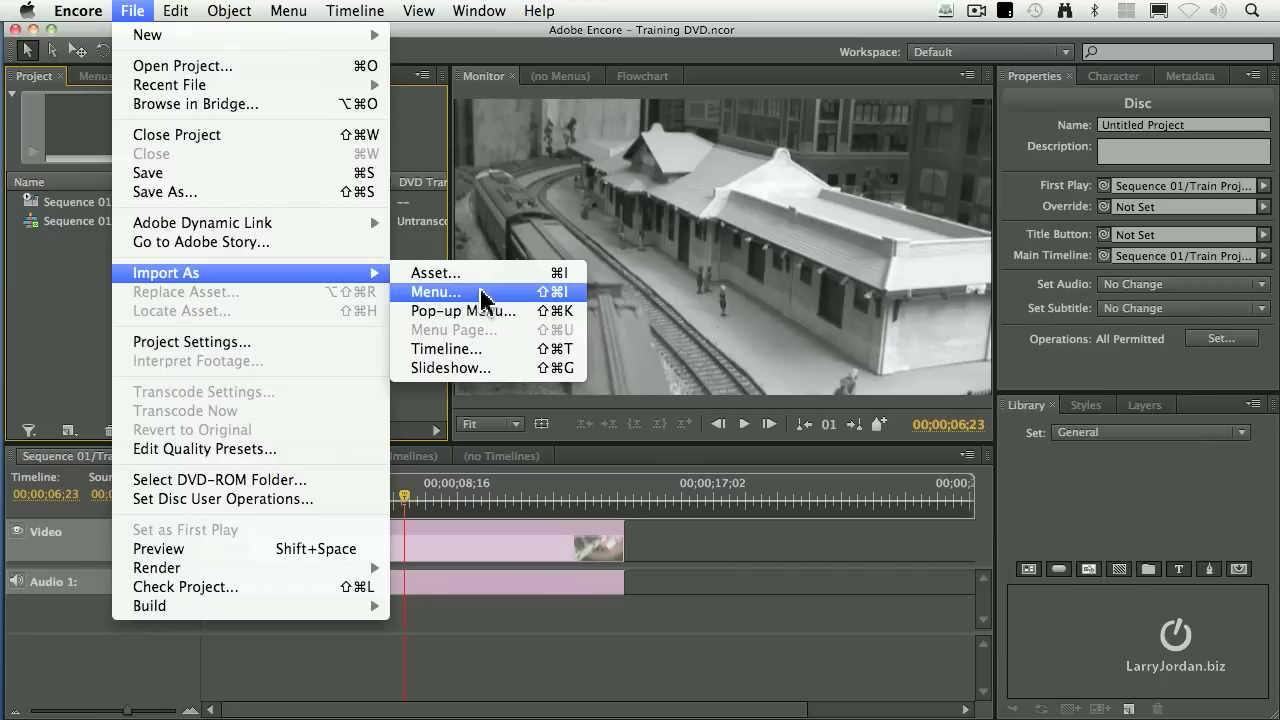
pyautogui.click(434, 292)
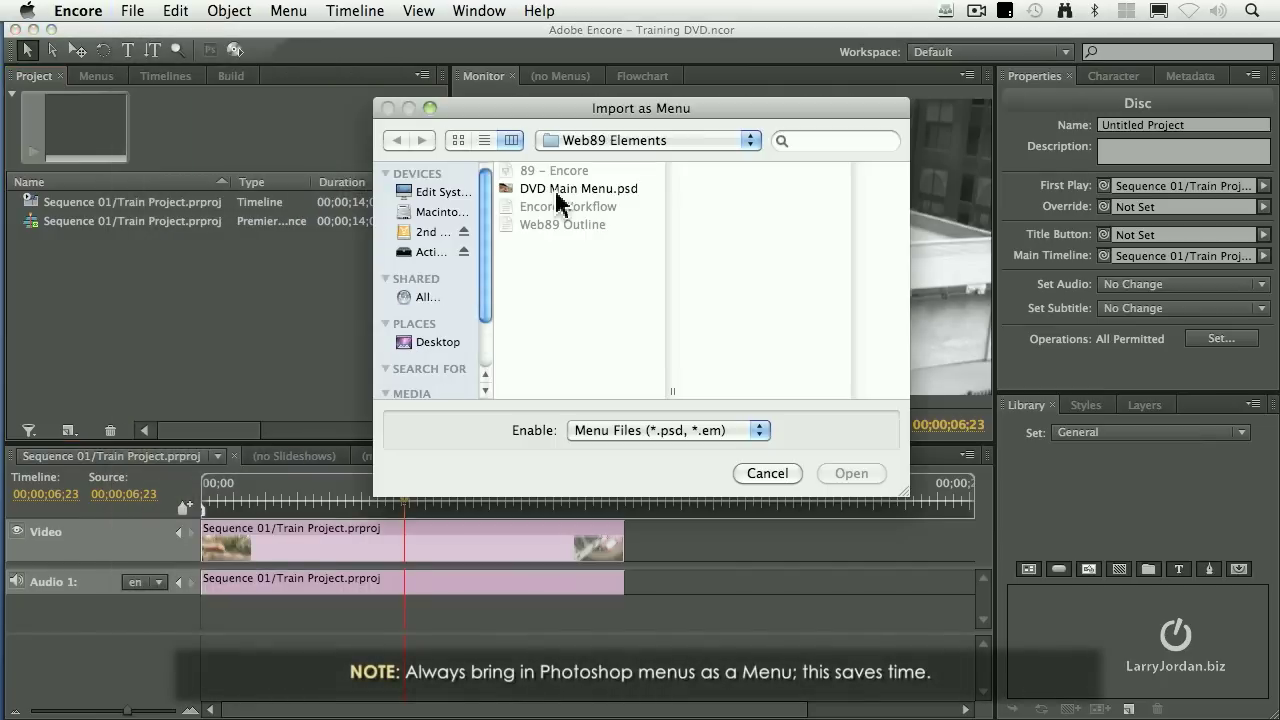
pyautogui.click(578, 188)
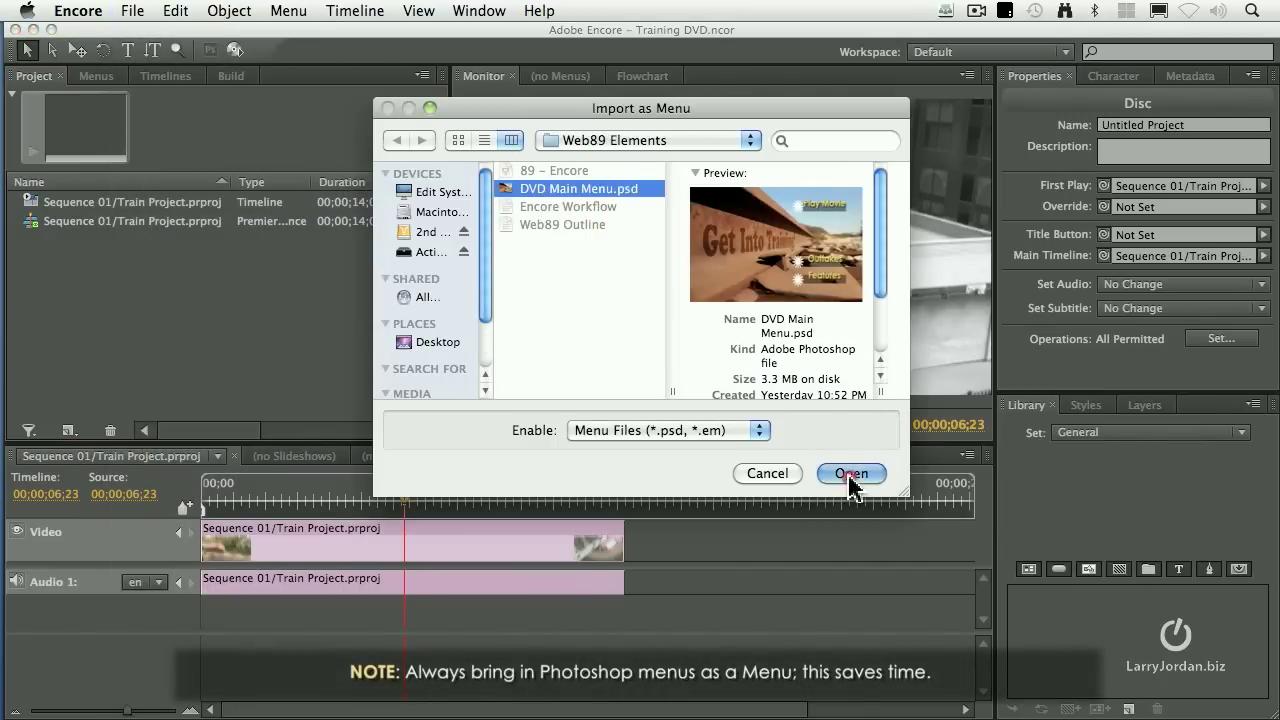
pyautogui.click(850, 472)
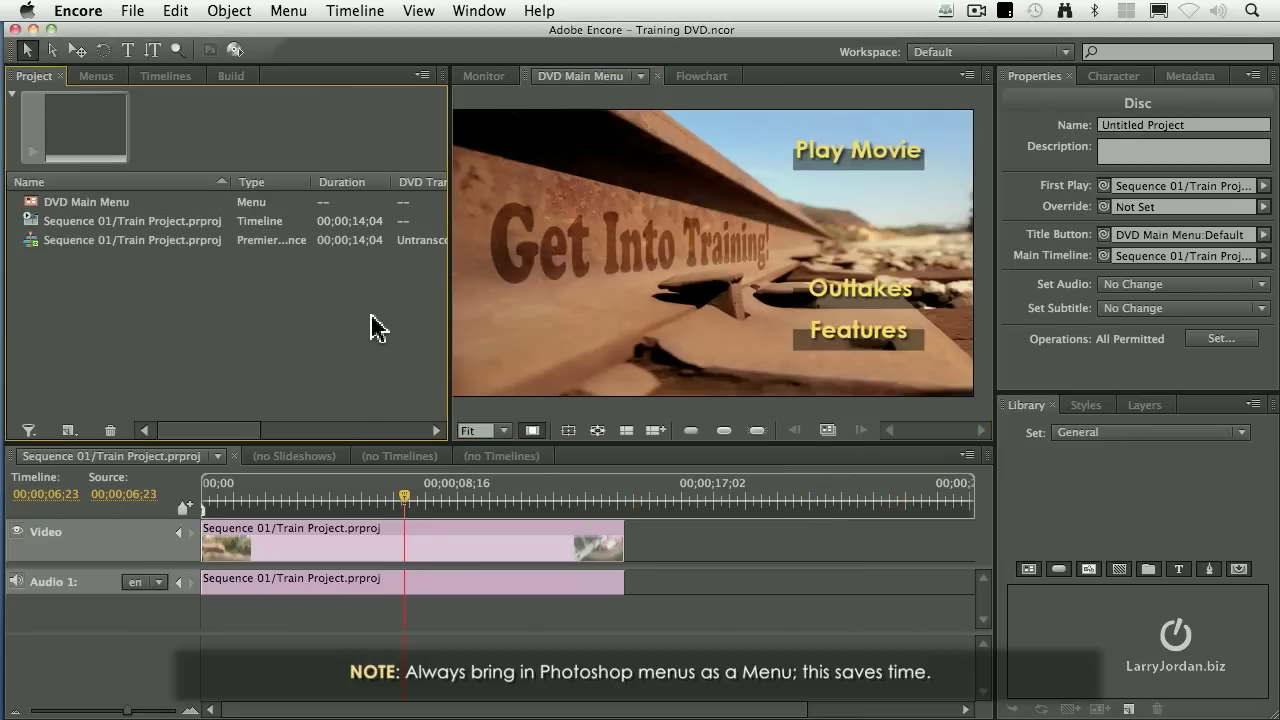
pyautogui.moveTo(776, 360)
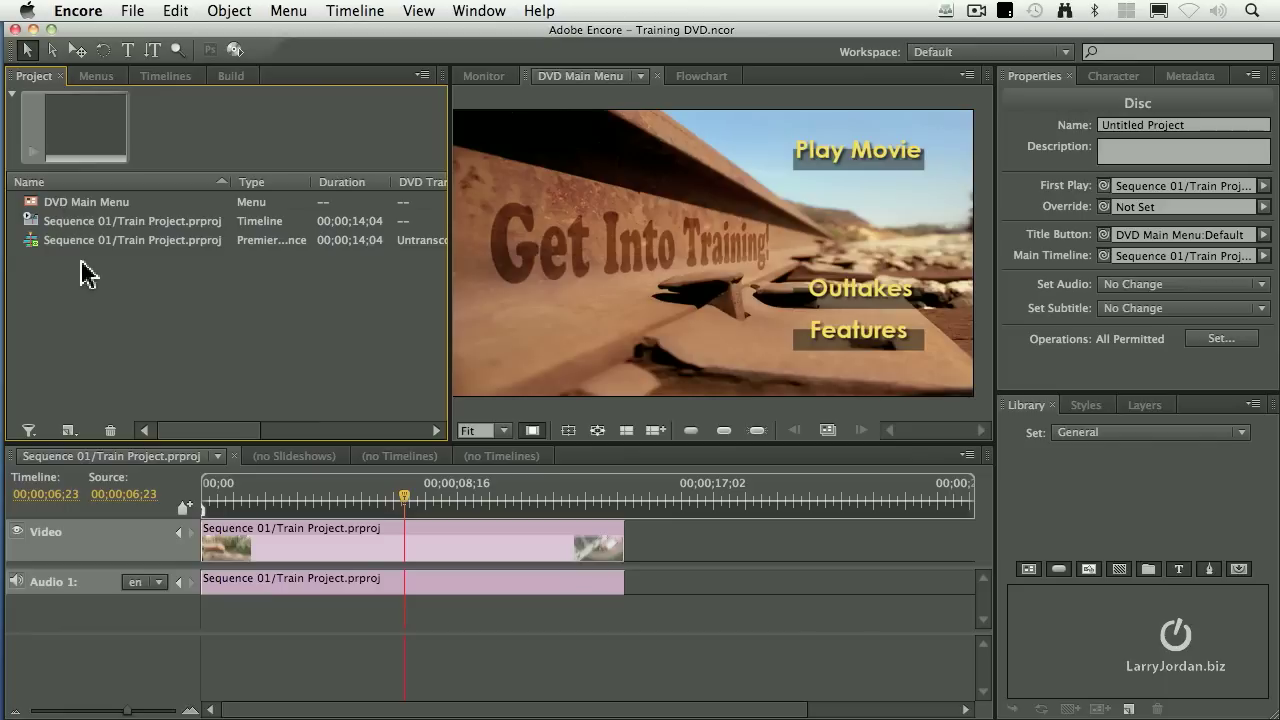
# - Import Trains (outtake).mov as a timeline from the Project panel and show its timeline properties
pyautogui.rightClick(90, 276)
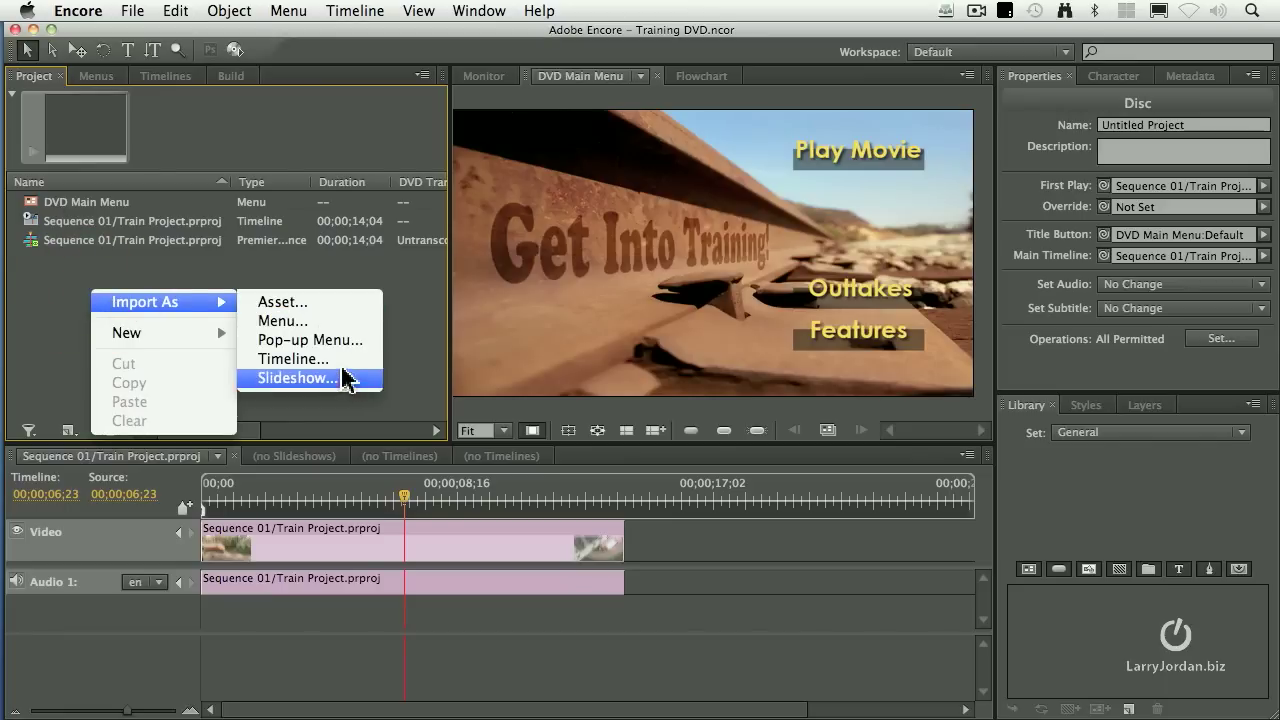
pyautogui.moveTo(292, 360)
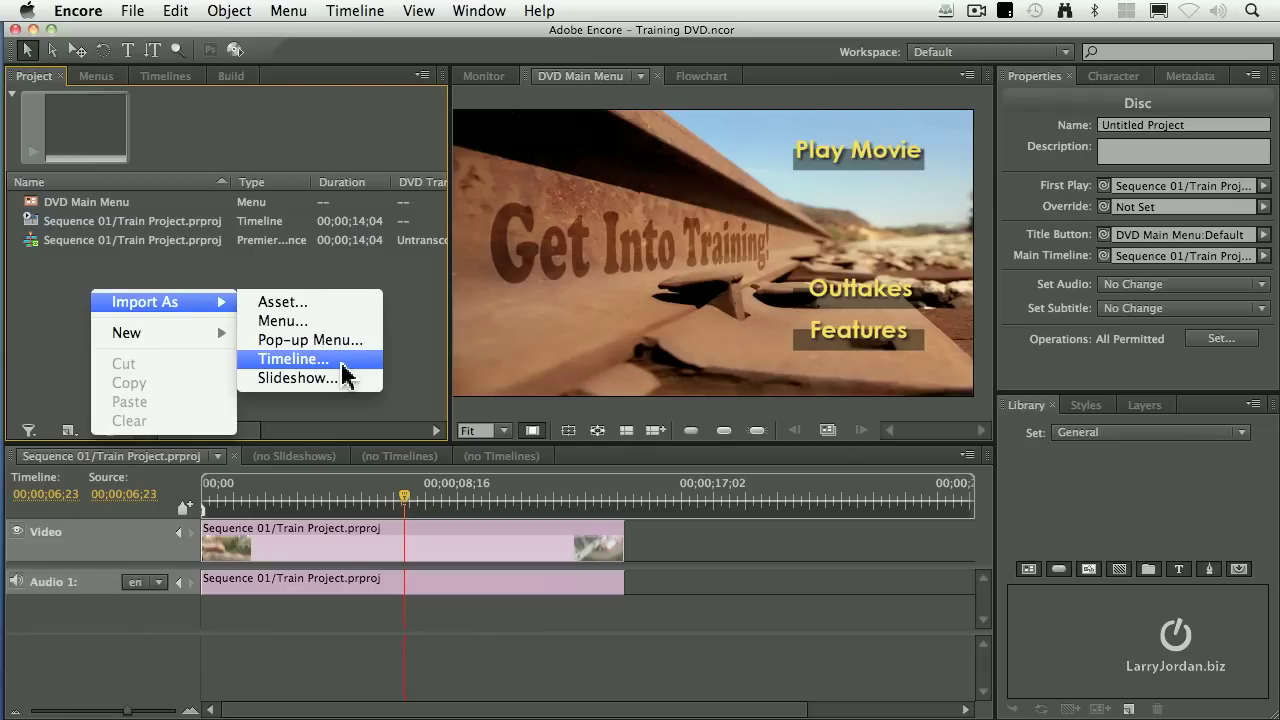
pyautogui.click(292, 360)
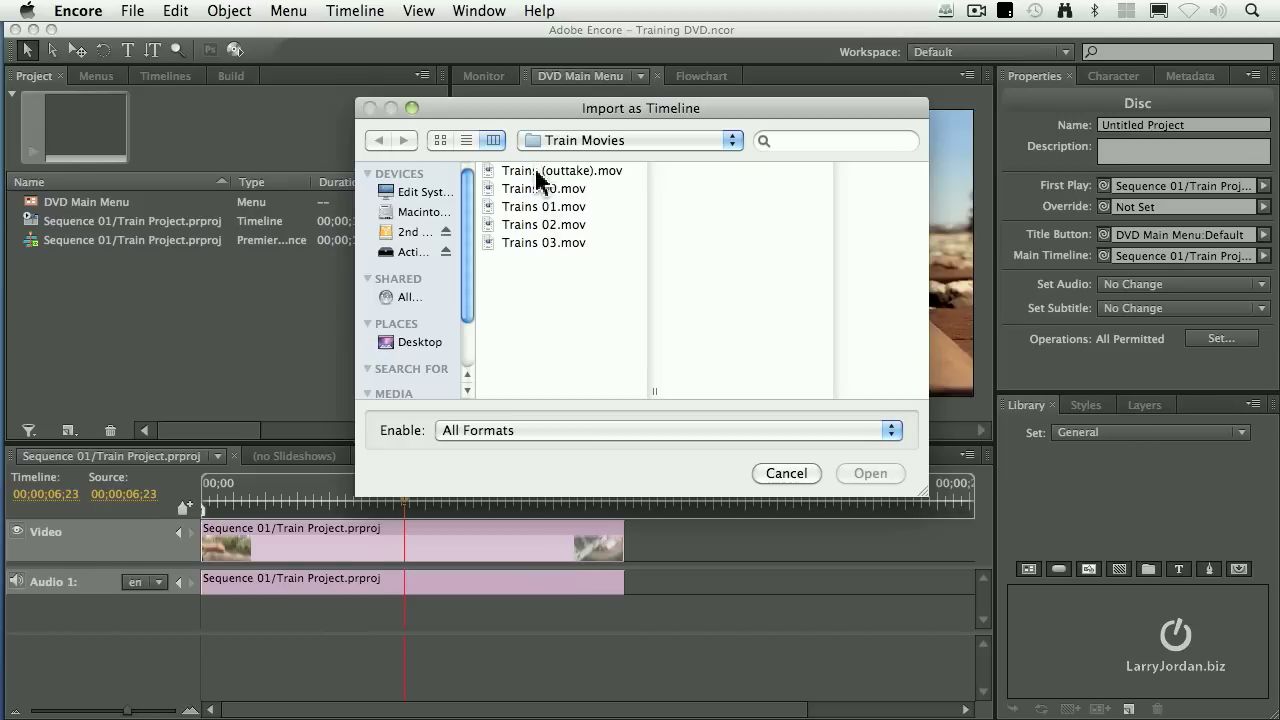
pyautogui.click(560, 170)
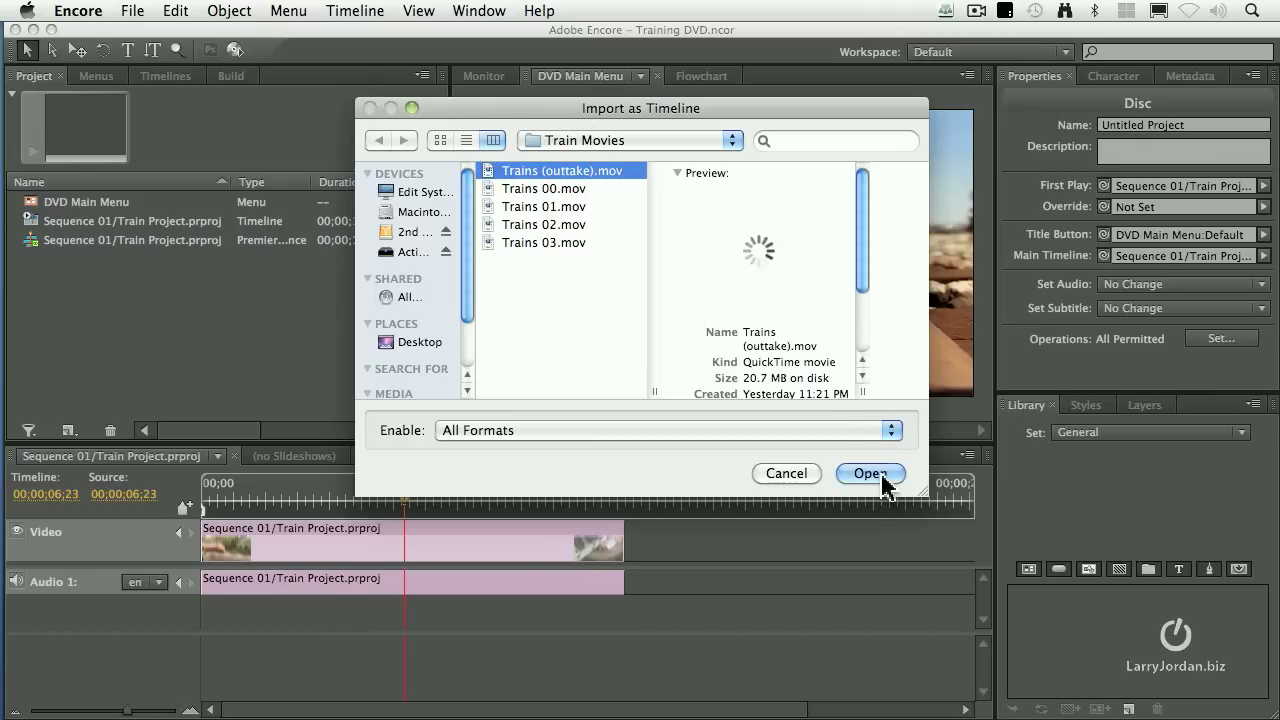
pyautogui.click(868, 472)
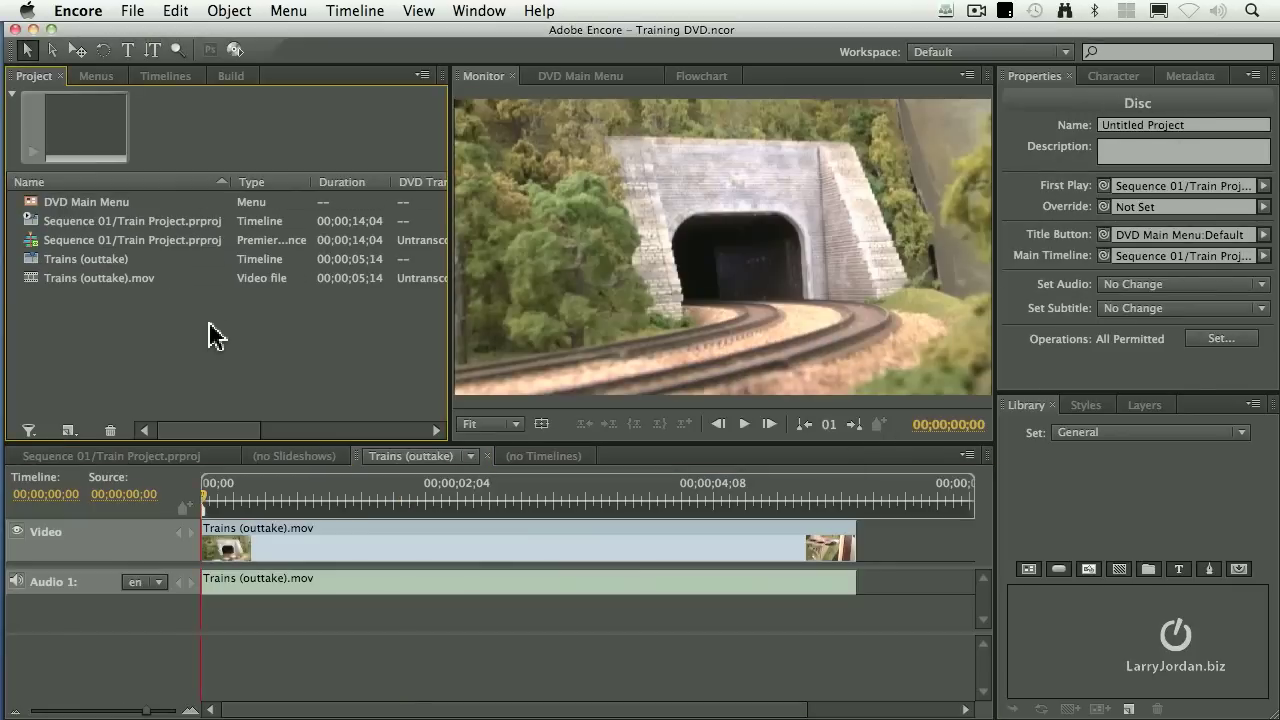
pyautogui.moveTo(136, 320)
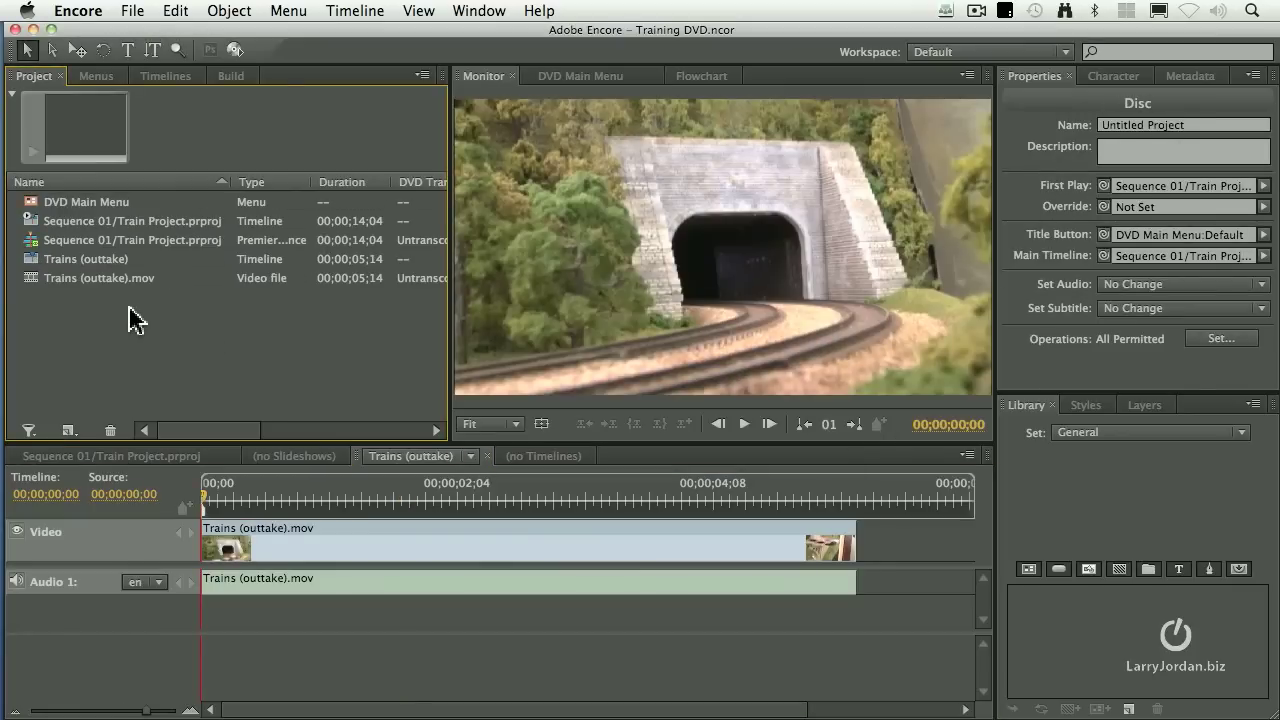
pyautogui.moveTo(260, 410)
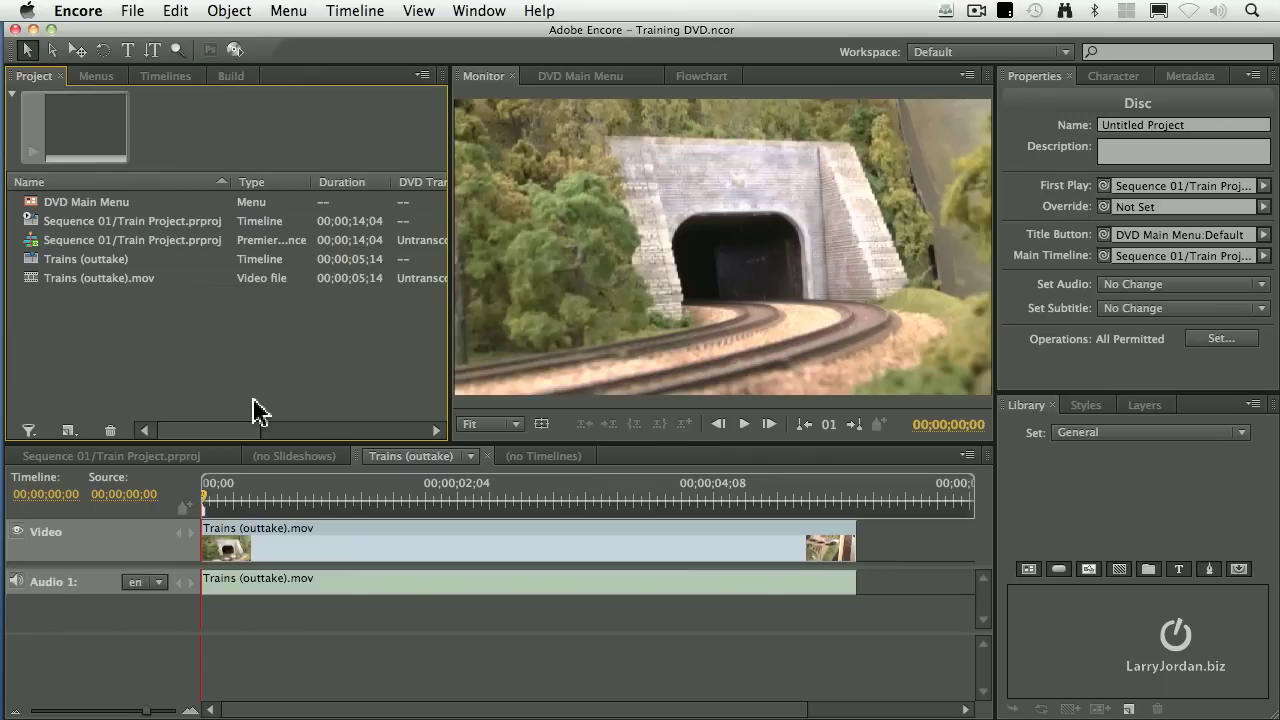
pyautogui.click(218, 496)
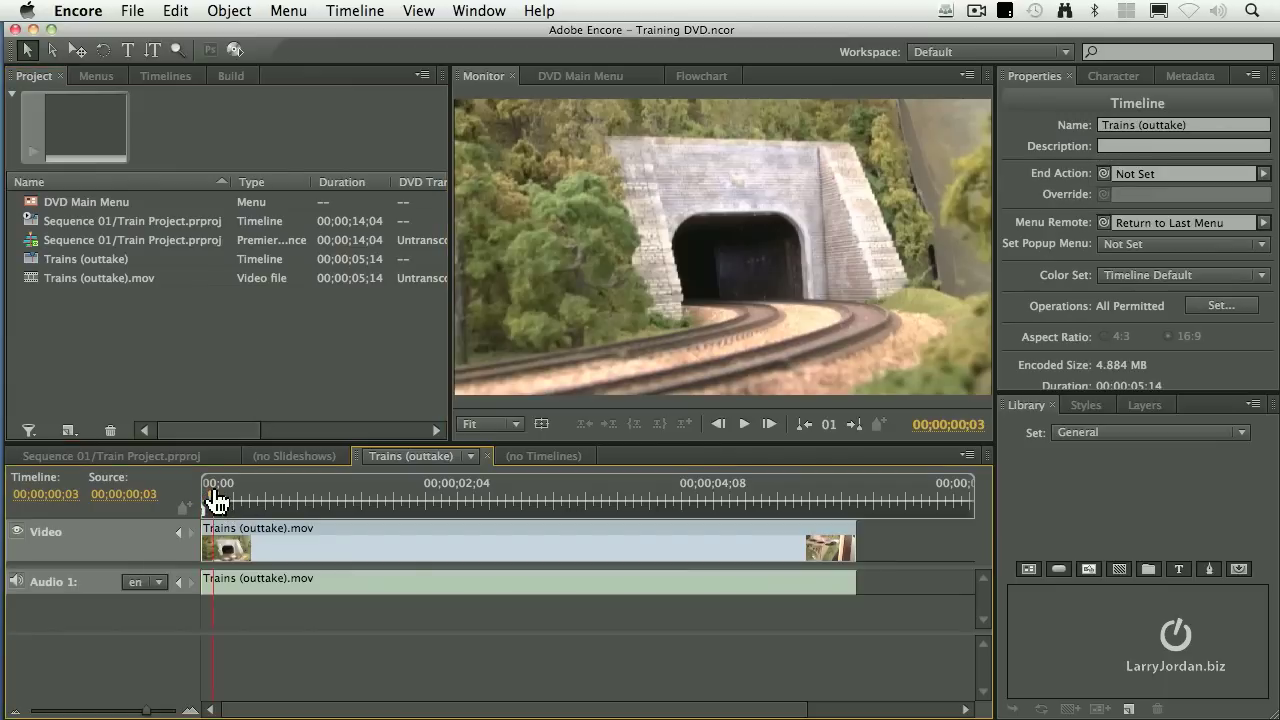
# - Scrub the playhead along the Trains (outtake) timeline to preview the passing-train footage
pyautogui.click(744, 424)
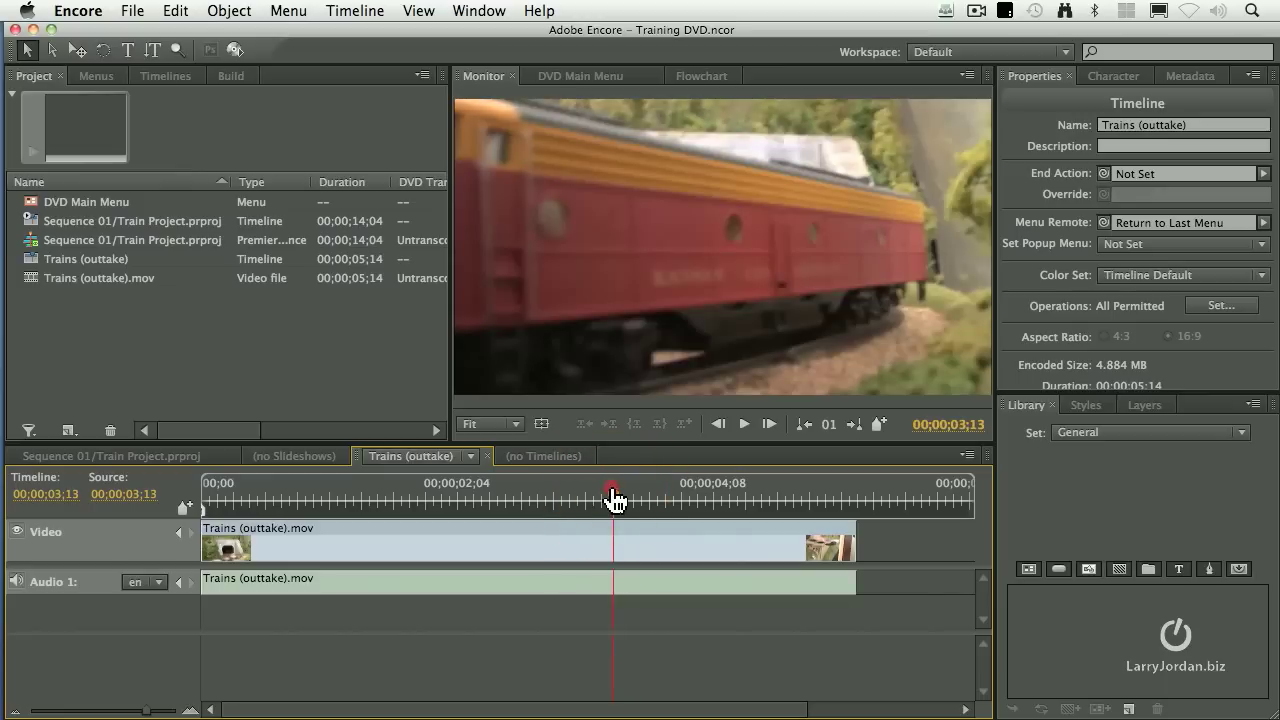
pyautogui.moveTo(612, 496); pyautogui.dragTo(622, 496)
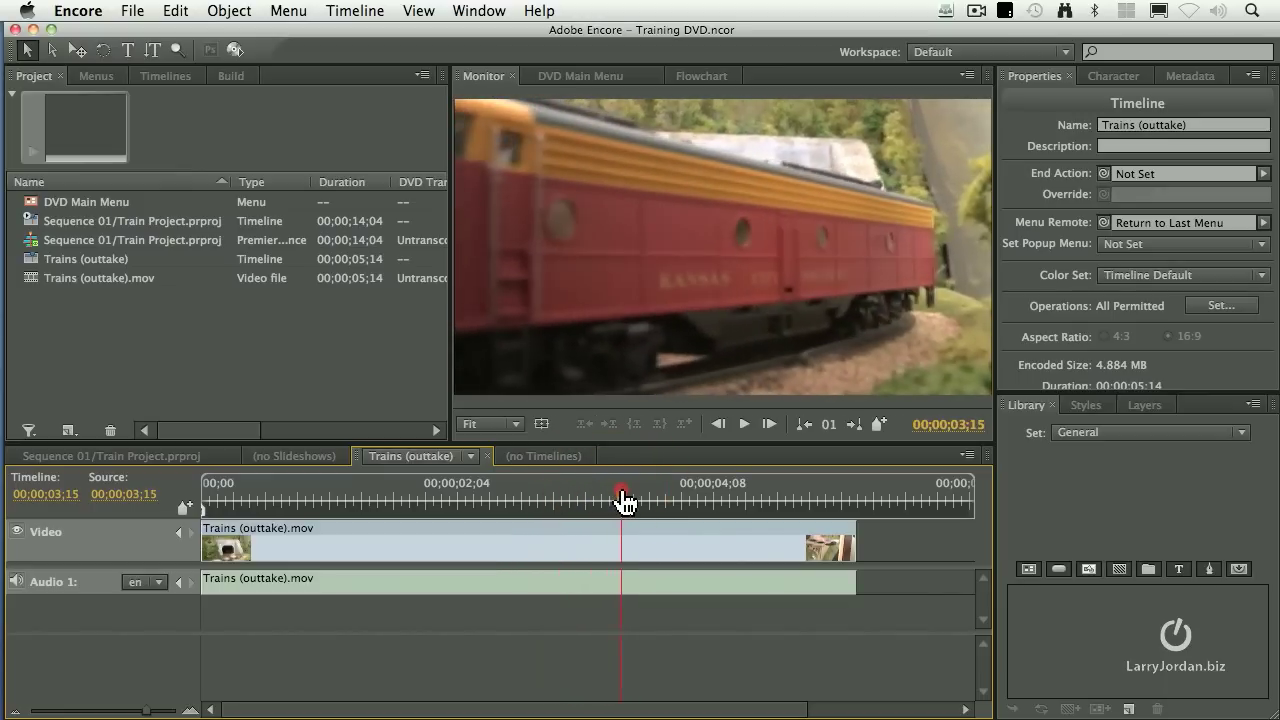
pyautogui.moveTo(622, 496); pyautogui.dragTo(550, 496)
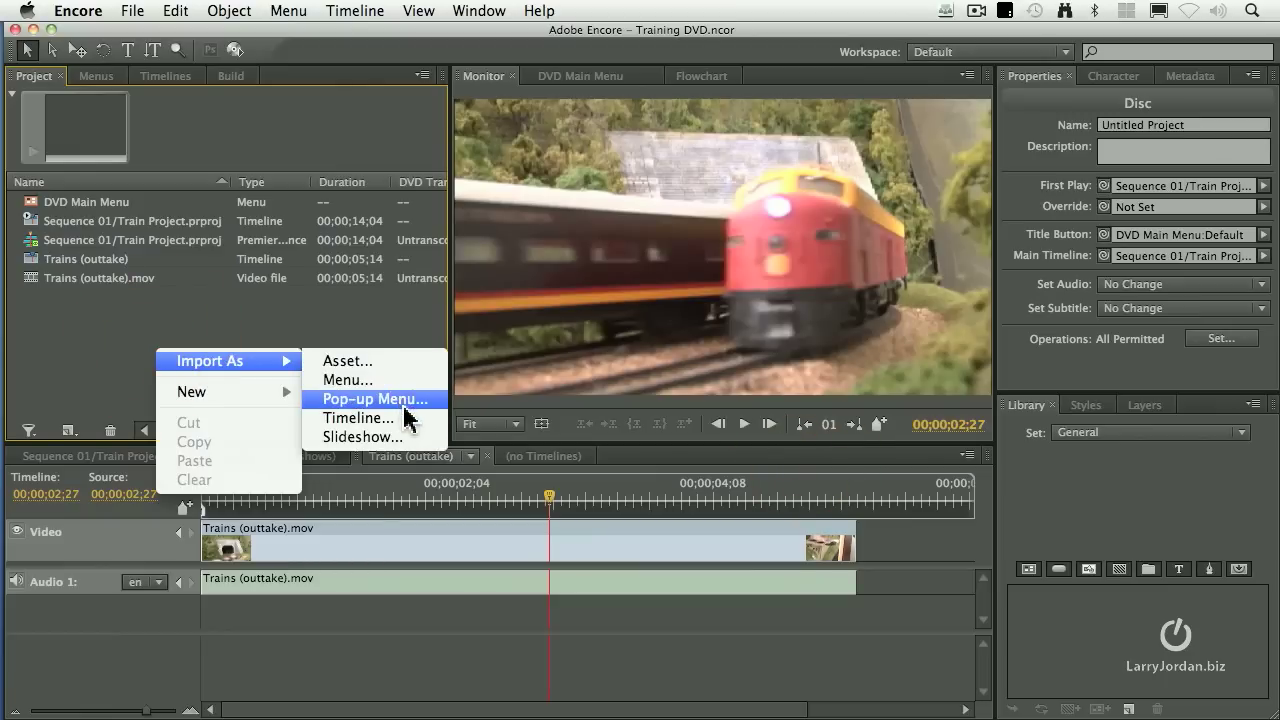
# - Import Trains 01.mov into the project as its own timeline
pyautogui.click(356, 418)
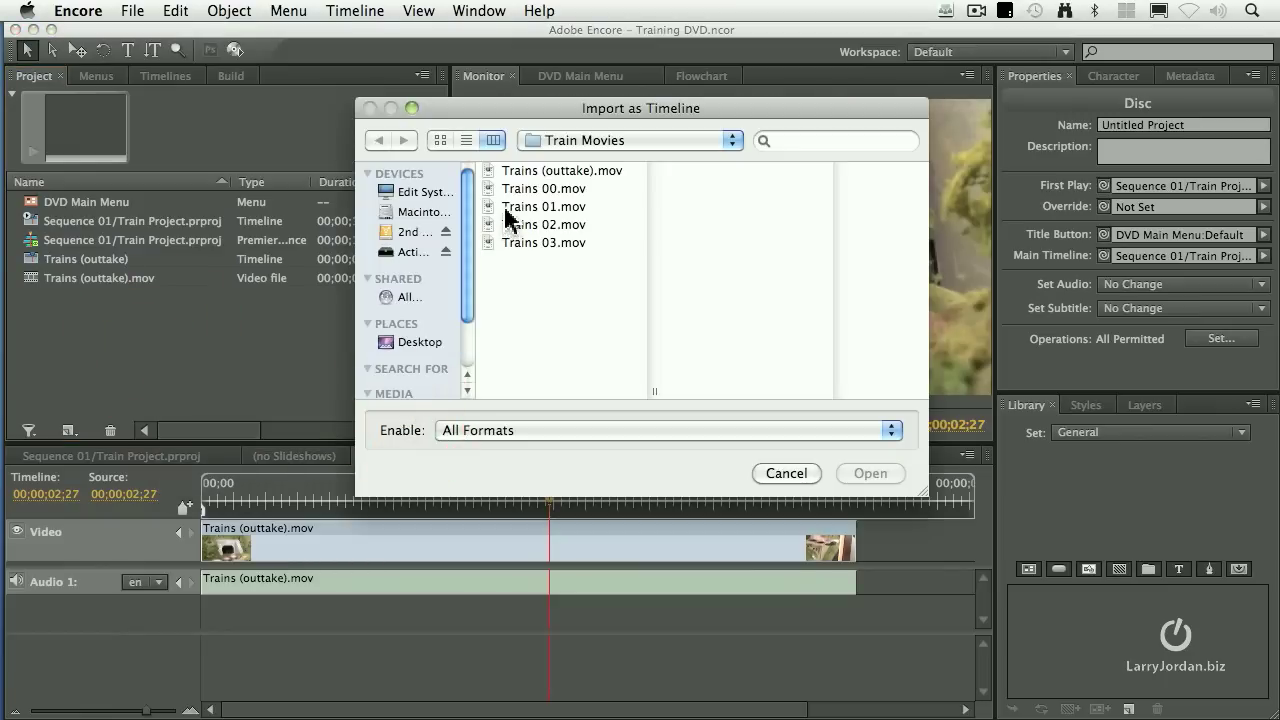
pyautogui.click(544, 206)
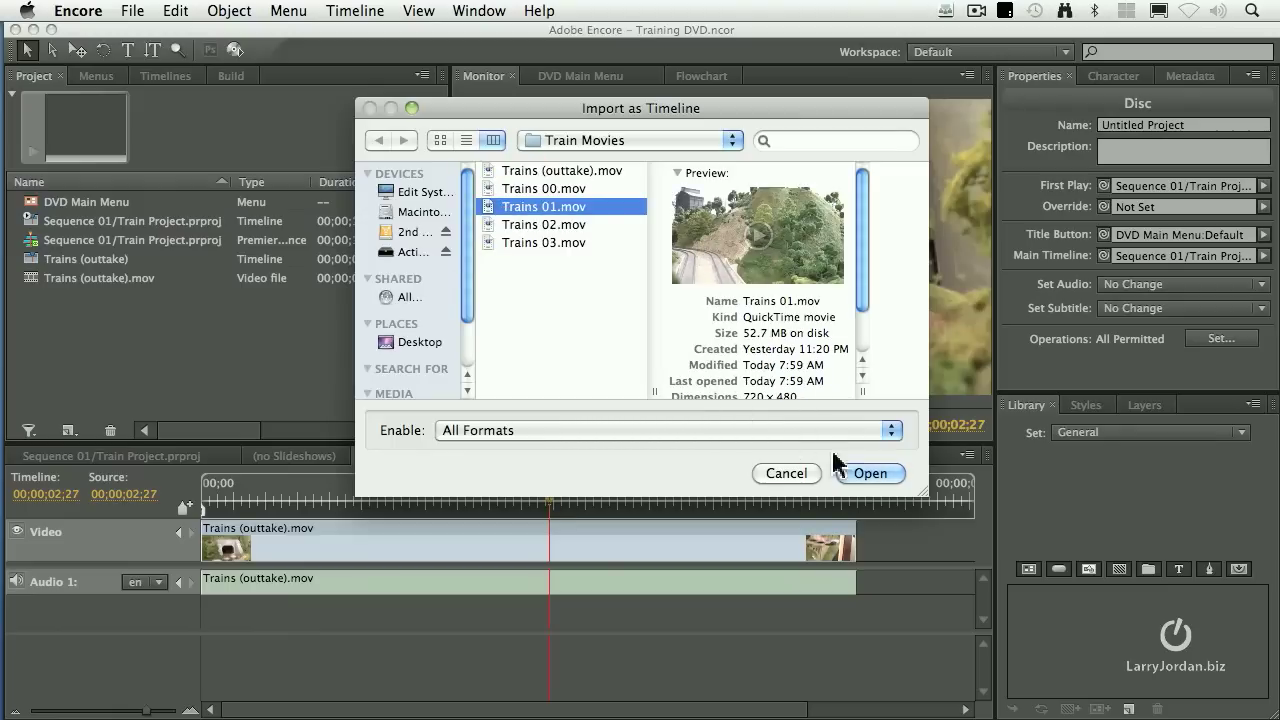
pyautogui.click(868, 472)
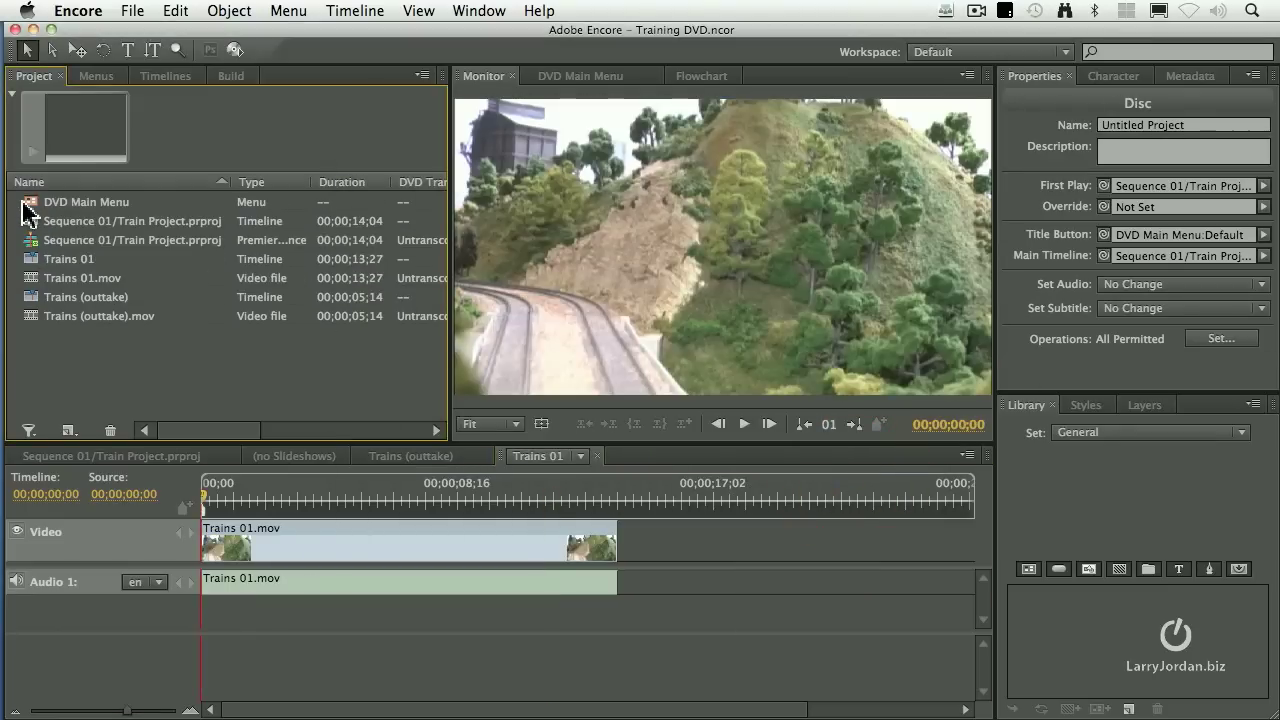